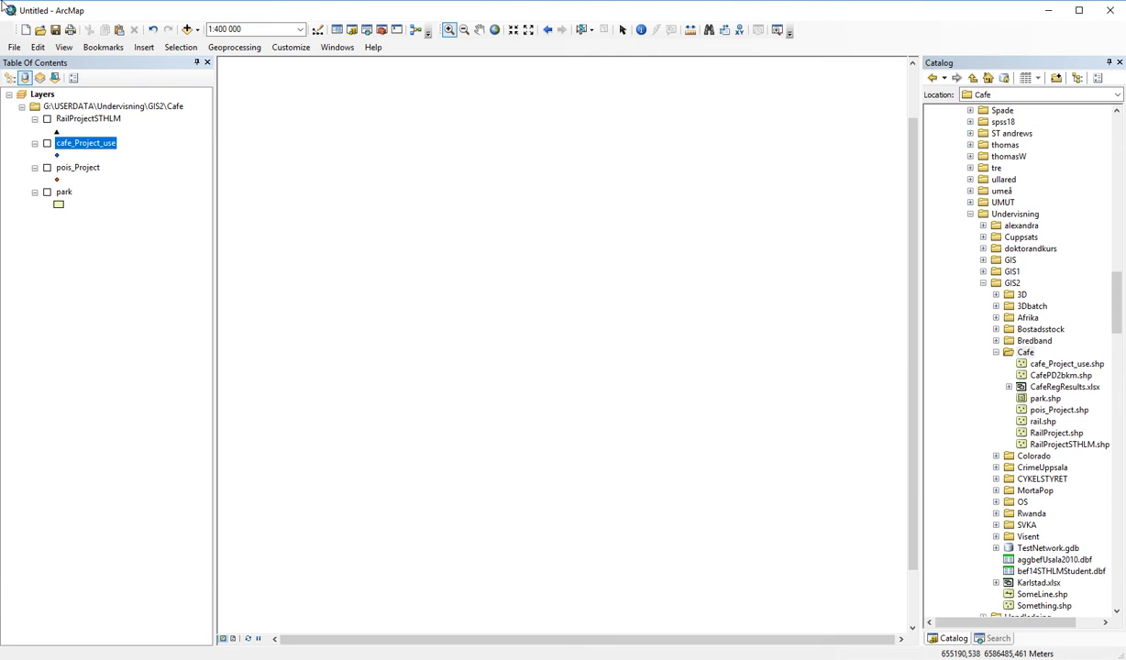
Preview the pois_Project and RailProjectSTHLM layers in turn, leaving only park displayed
left_click(47, 168)
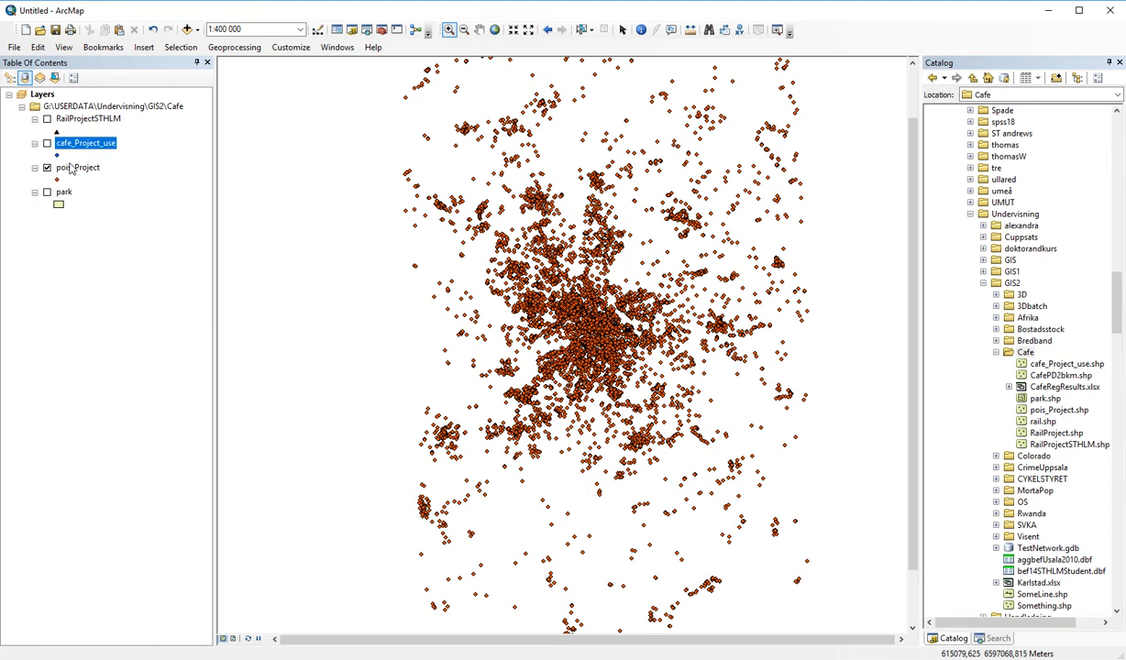
right_click(86, 143)
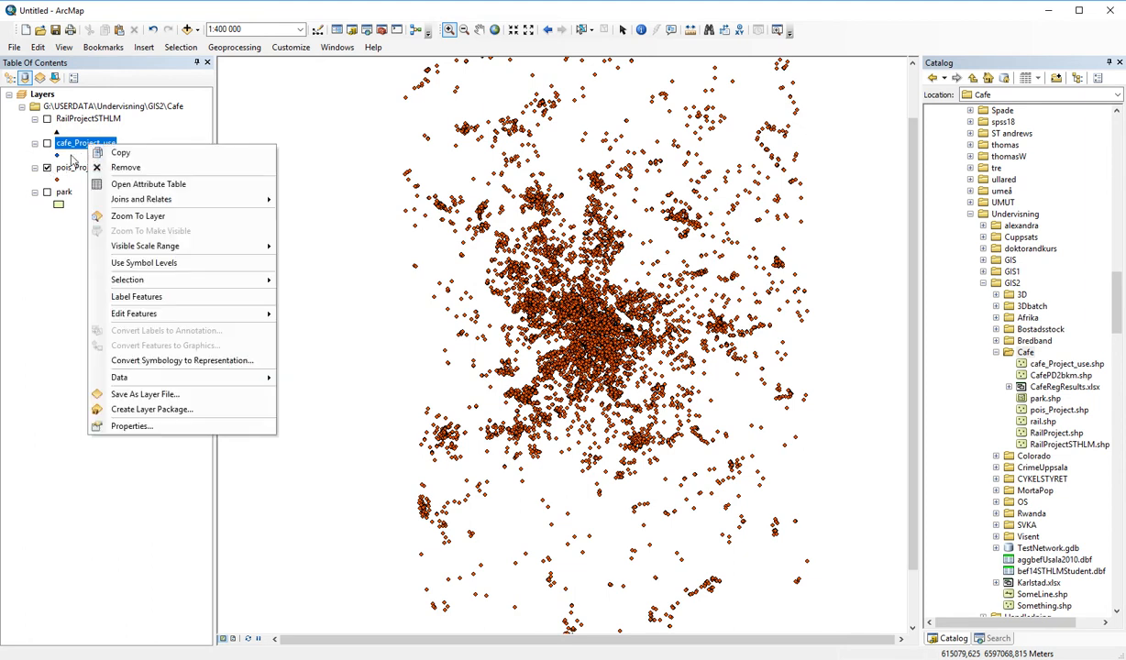
left_click(147, 183)
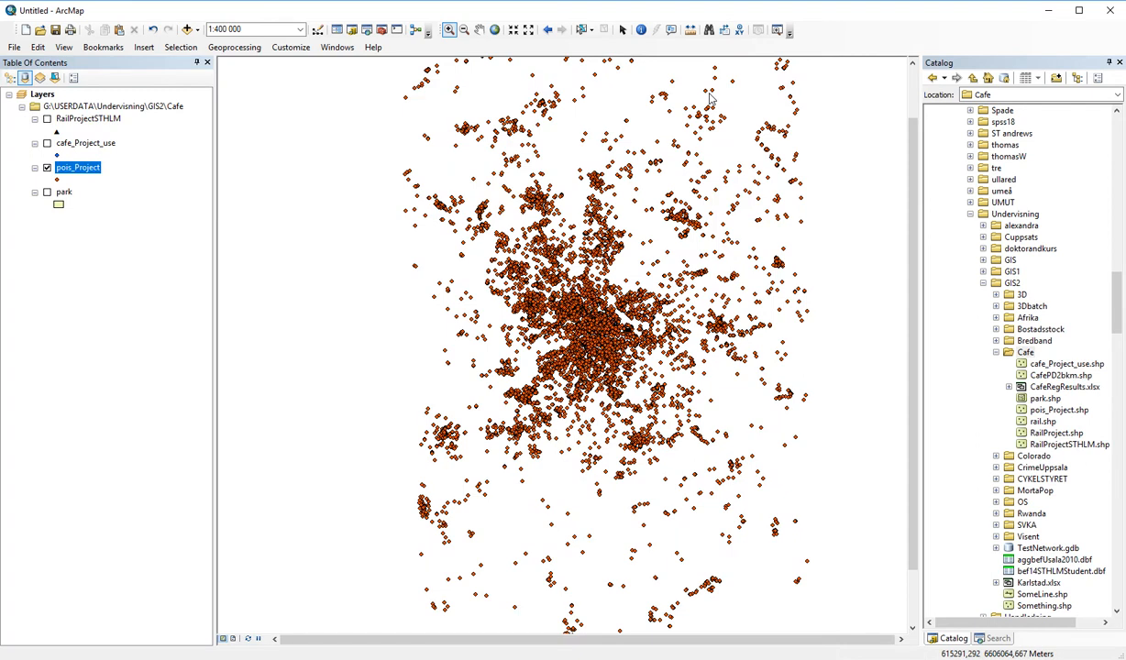
mouse_move(49, 147)
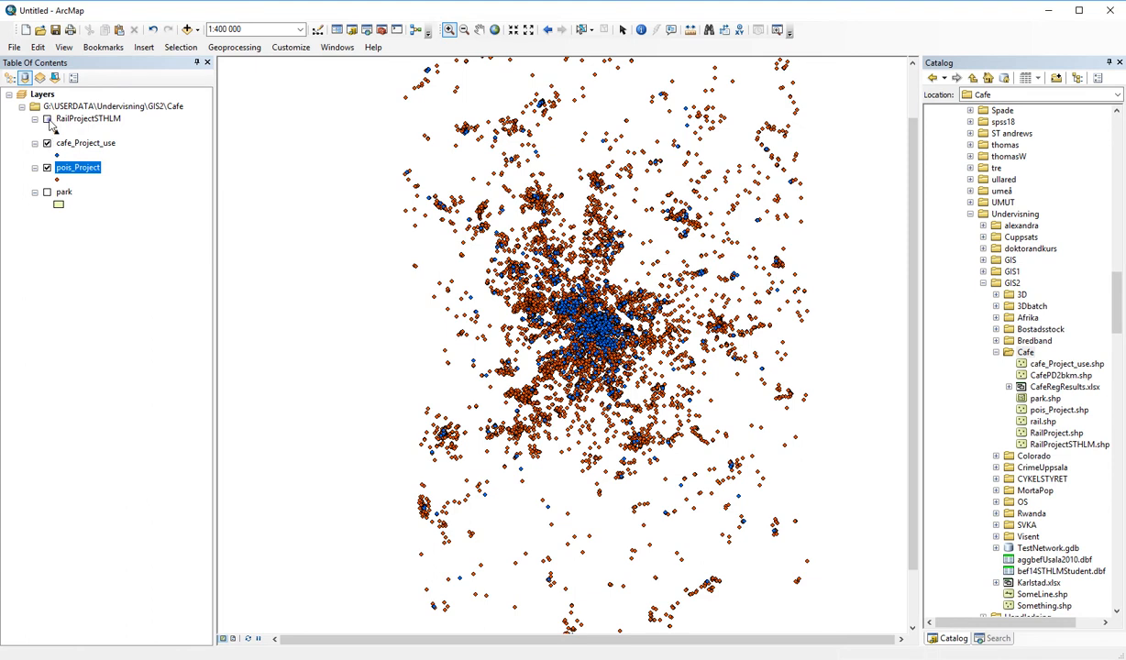
left_click(47, 120)
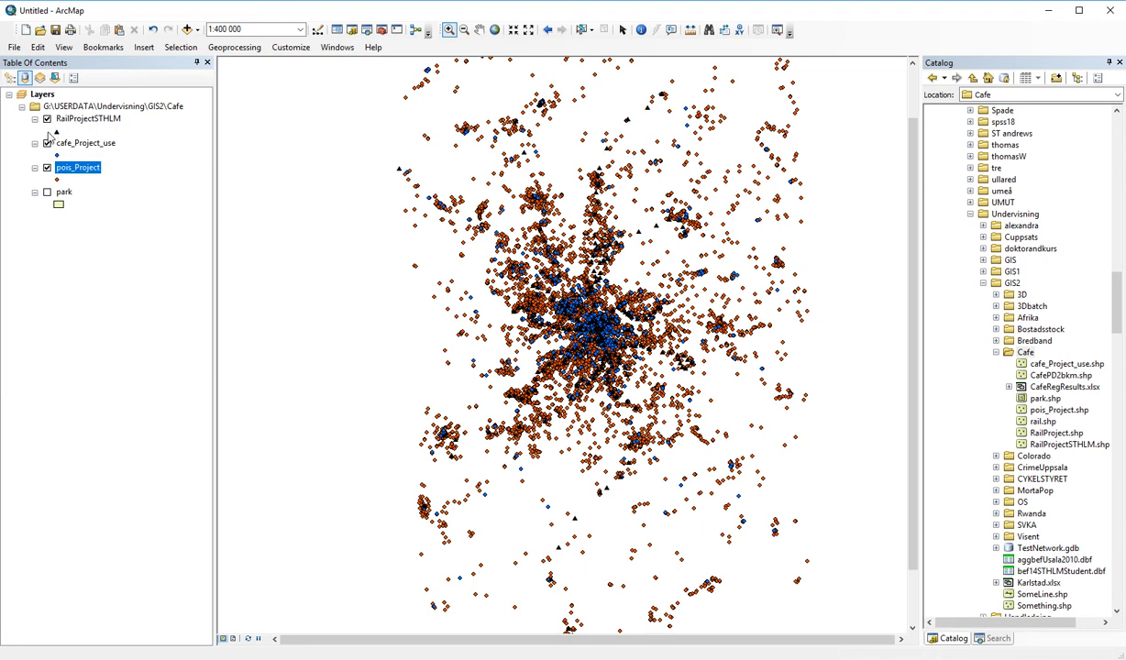
left_click(47, 166)
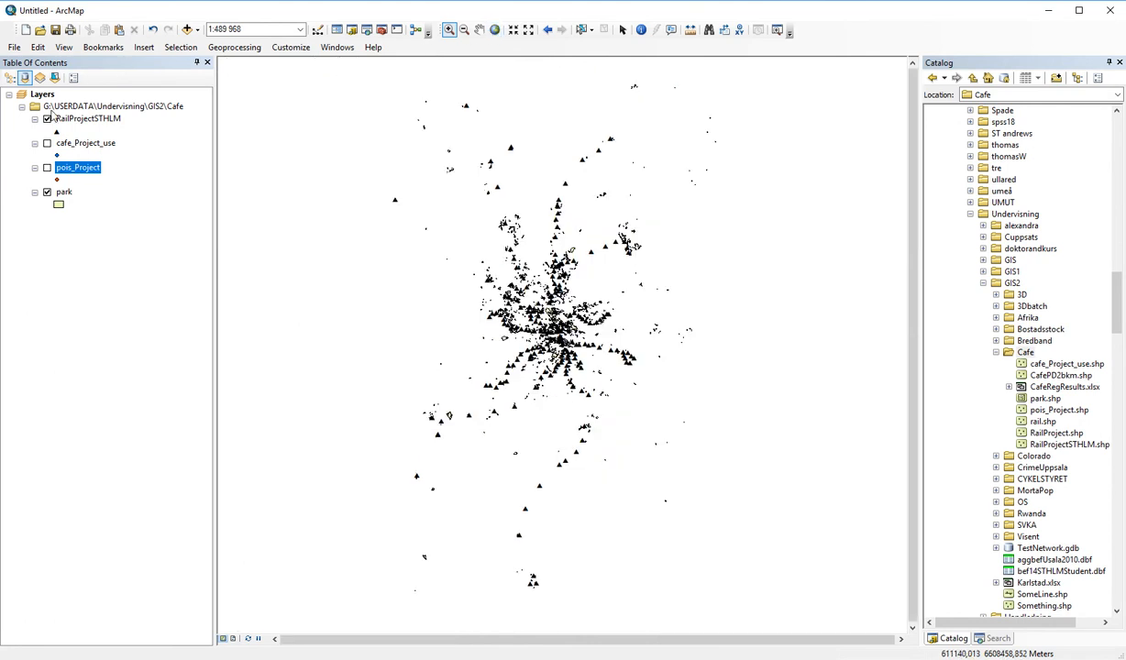
left_click(48, 118)
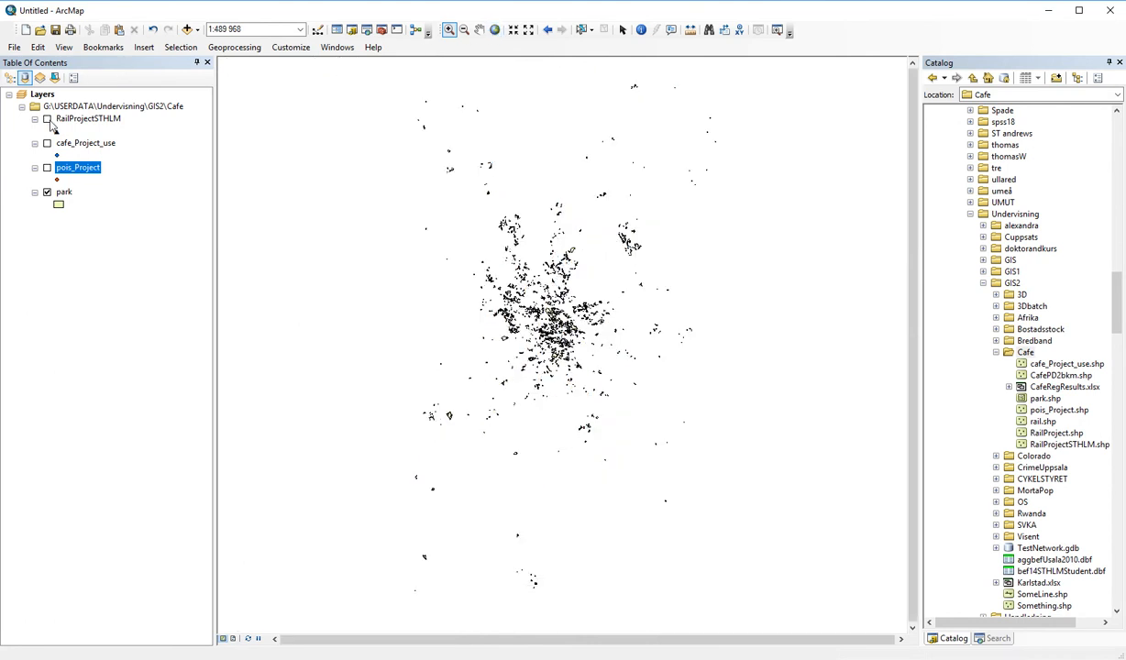
Turn pois_Project back on so rail, cafes, points of interest and parks all show
left_click(47, 168)
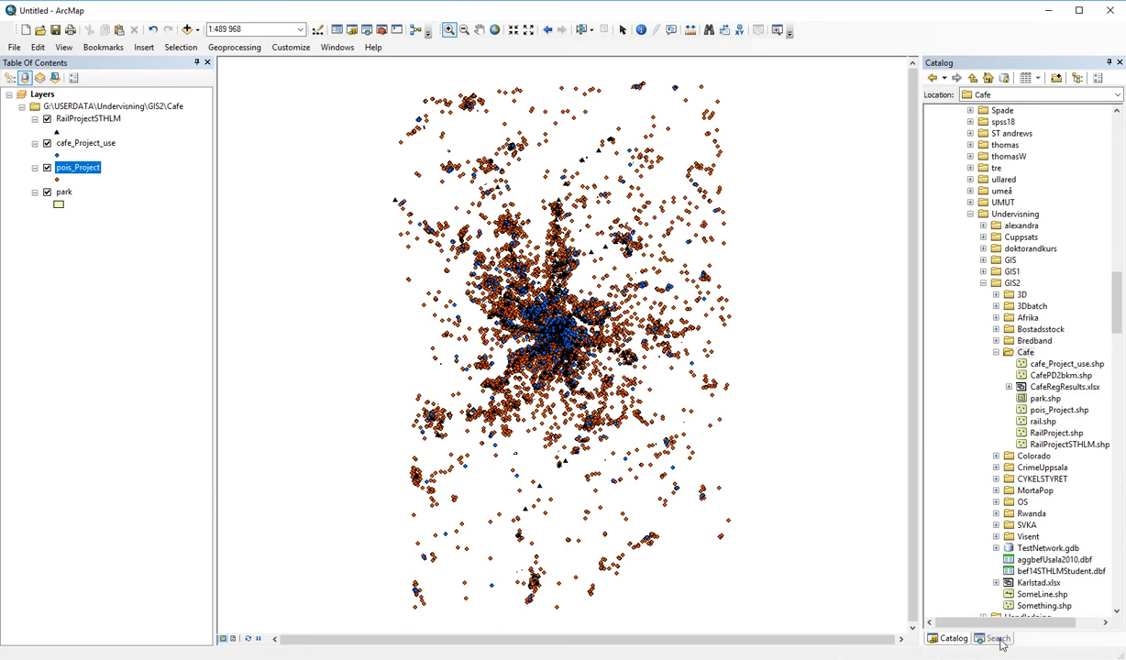
Find the Near (Analysis) tool and set cafe_Project_use as input features
left_click(997, 639)
type("near")
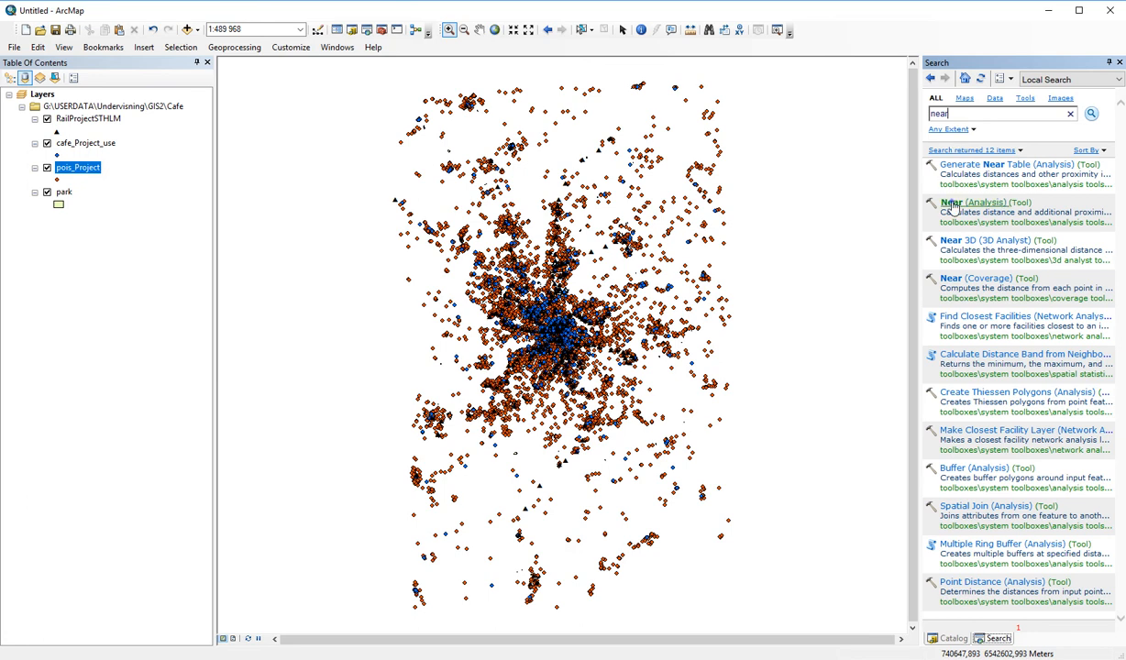
double_click(974, 201)
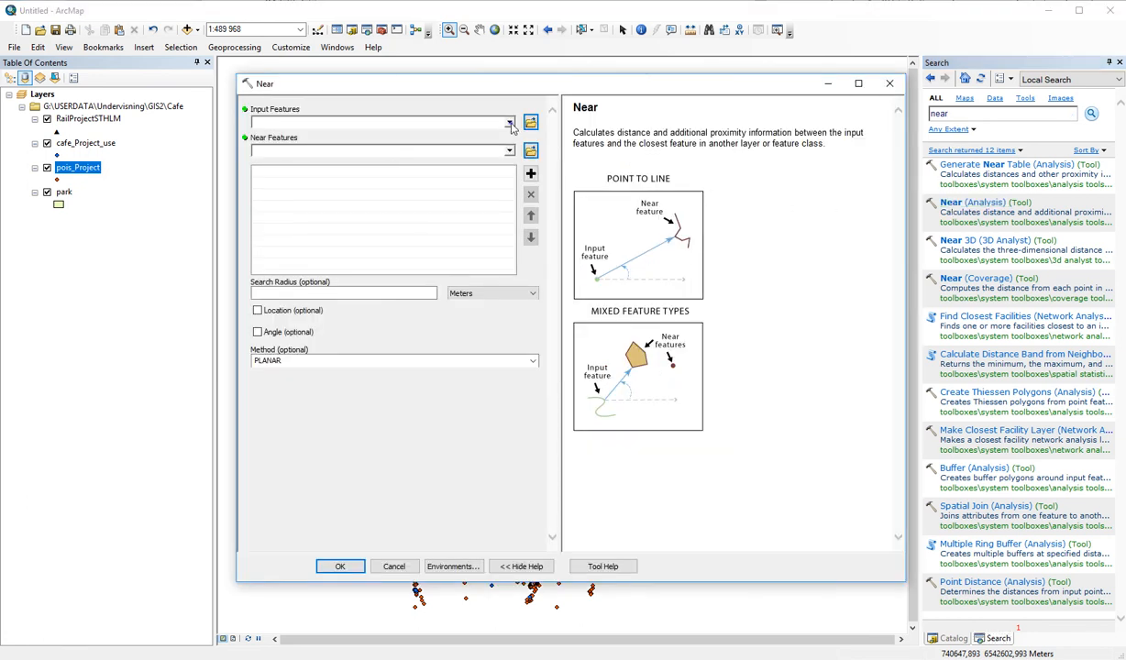
left_click(510, 123)
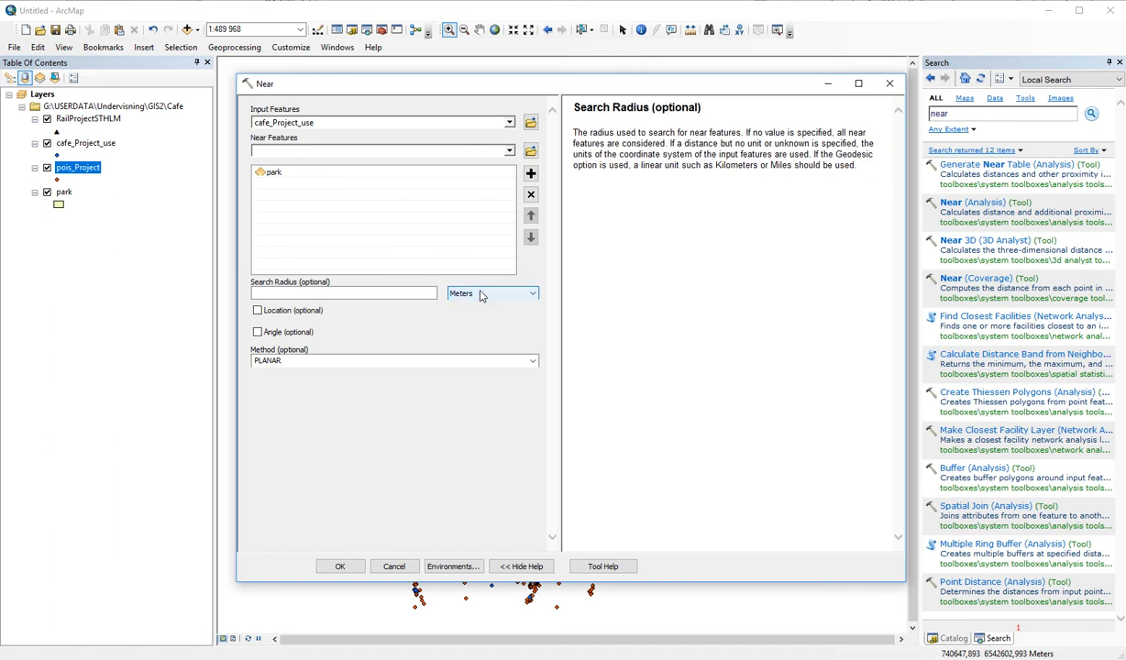
mouse_move(413, 318)
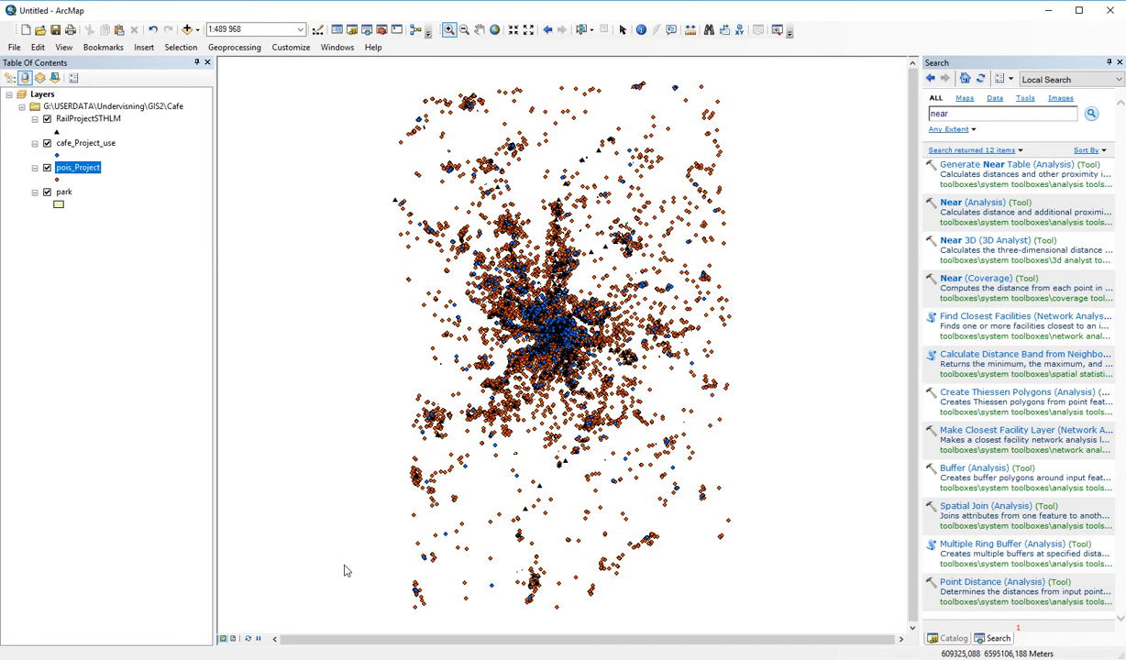
mouse_move(196, 520)
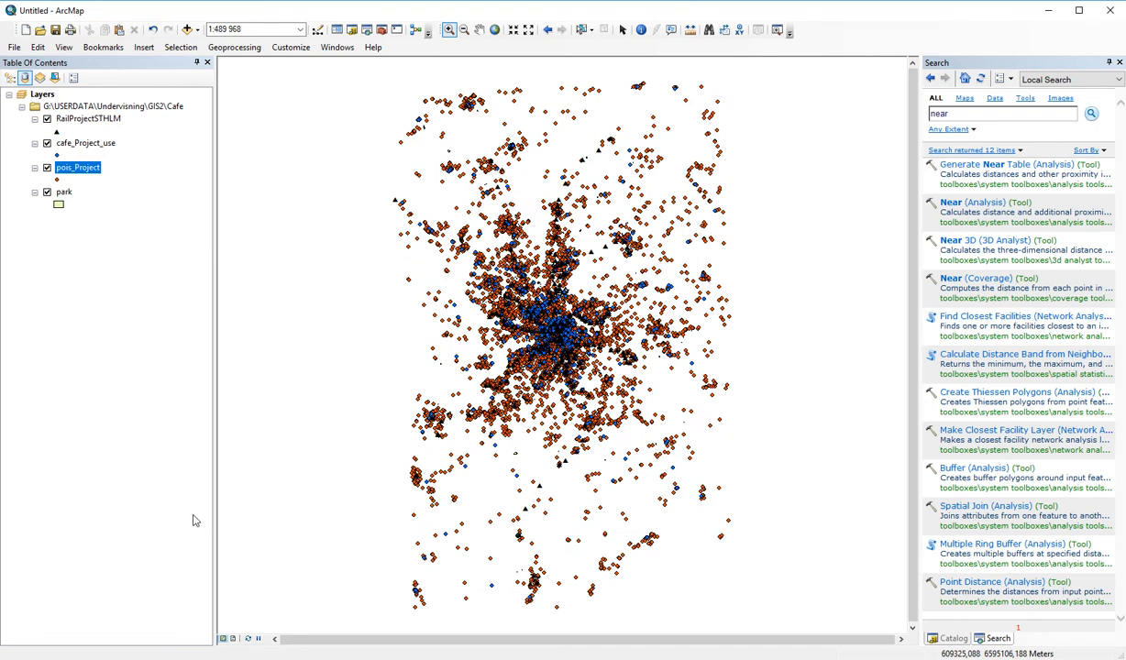
Open the pois_Project attribute table, then the cafe_Project_use attribute table
right_click(78, 167)
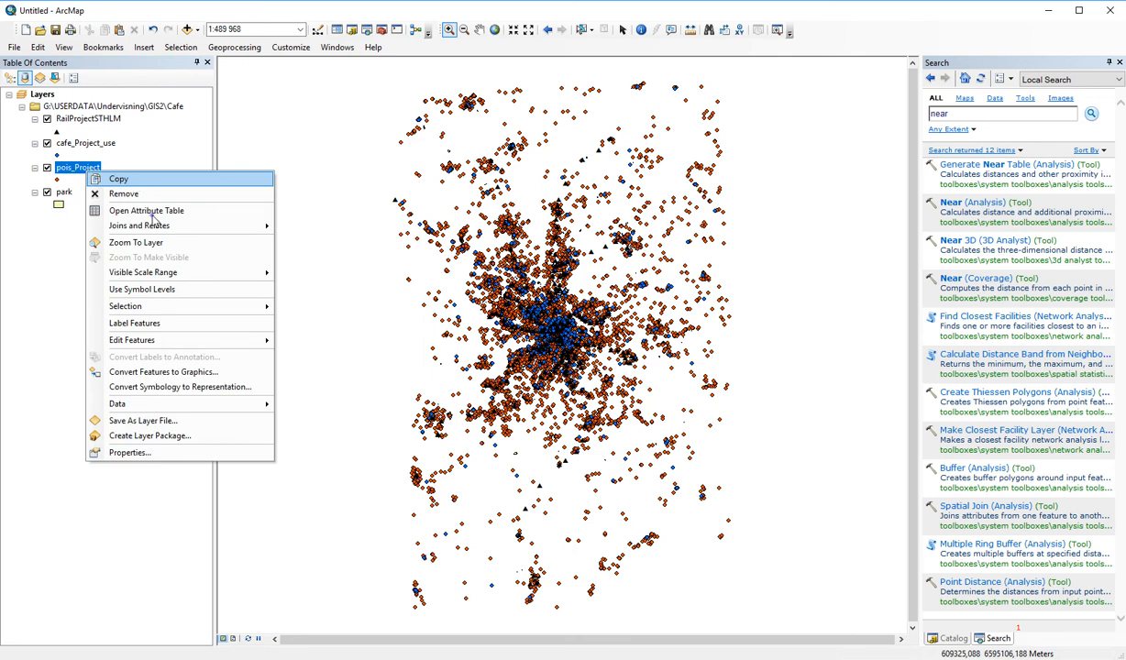
left_click(146, 210)
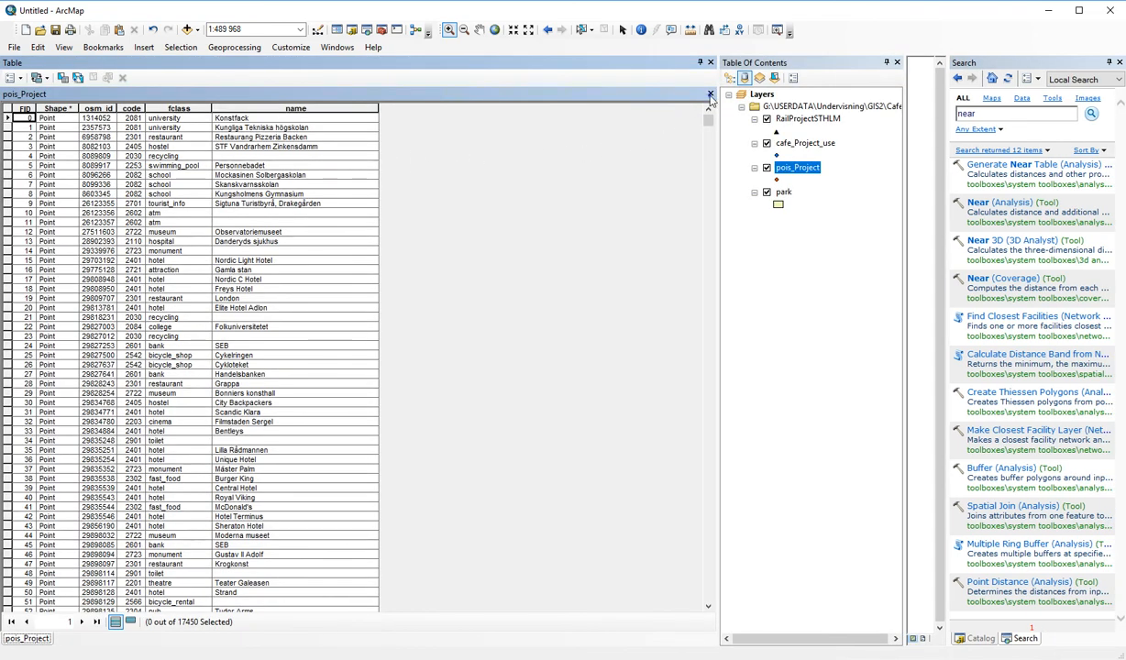
right_click(85, 142)
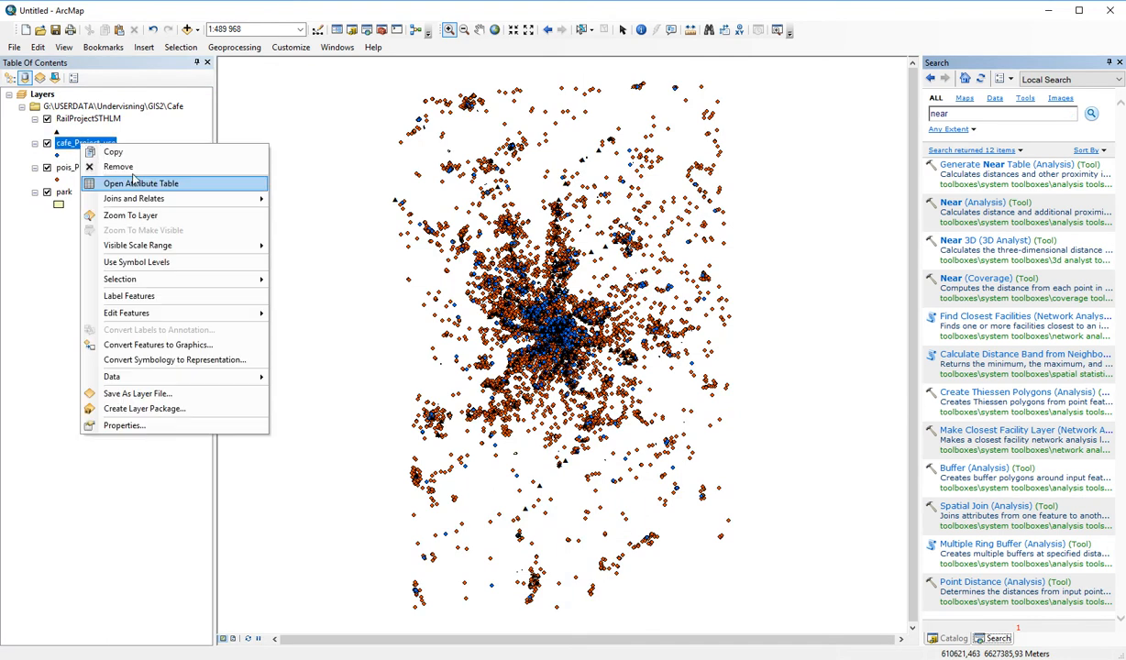
left_click(141, 184)
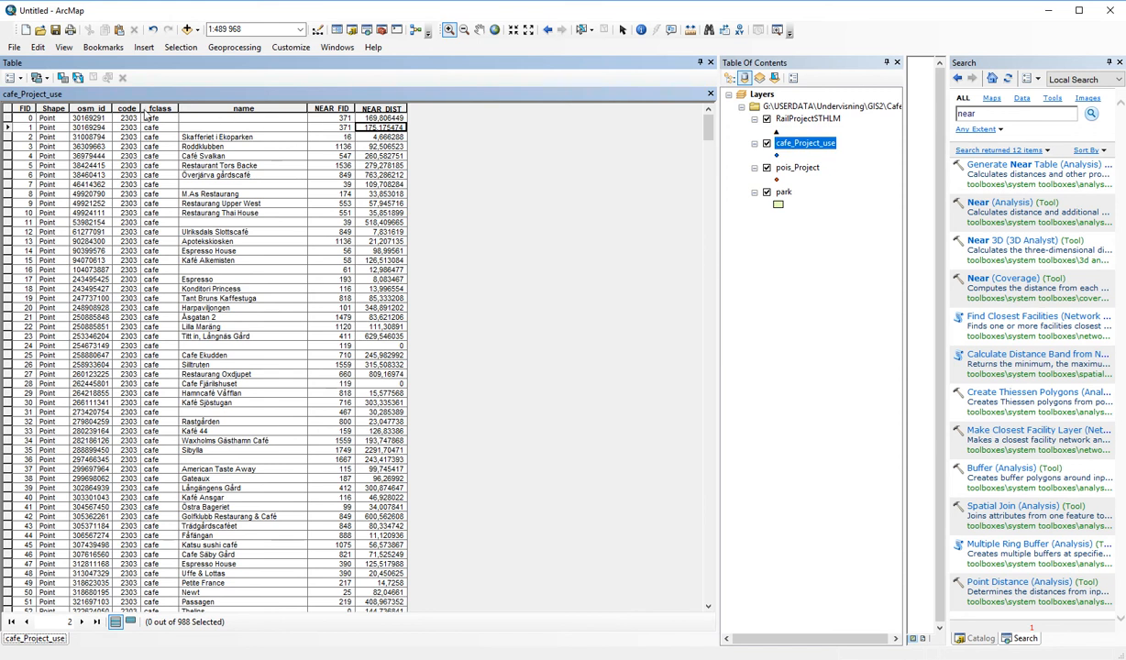
Add a Long Integer field DistPark to cafe_Project_use and select its column
left_click(10, 77)
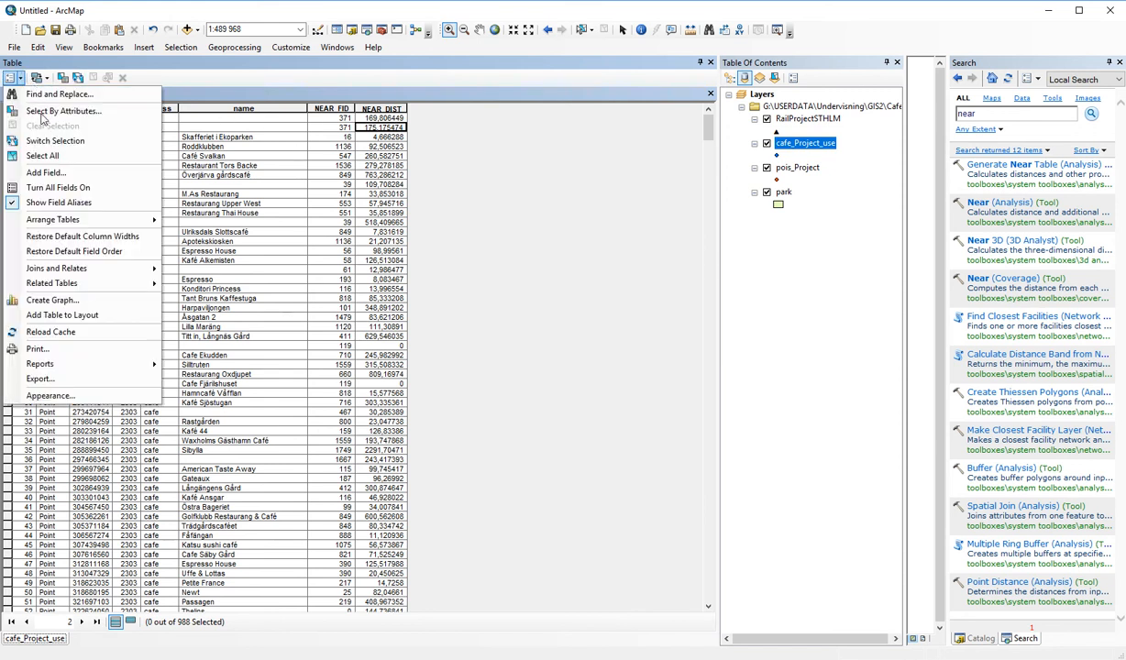
left_click(46, 173)
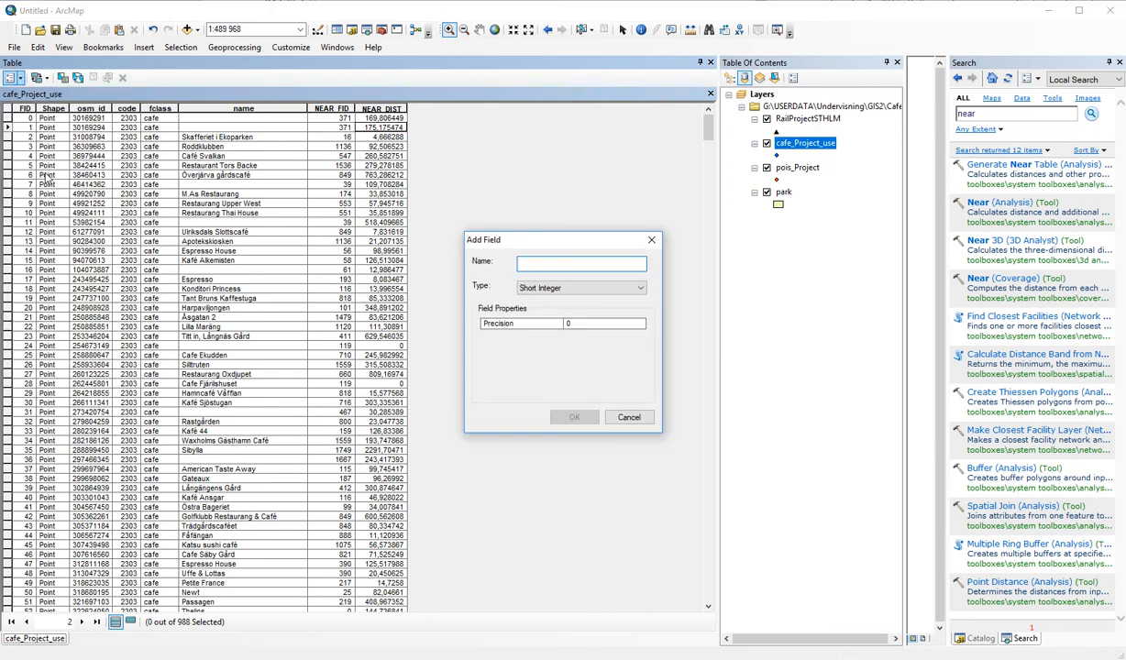
type("DistPark")
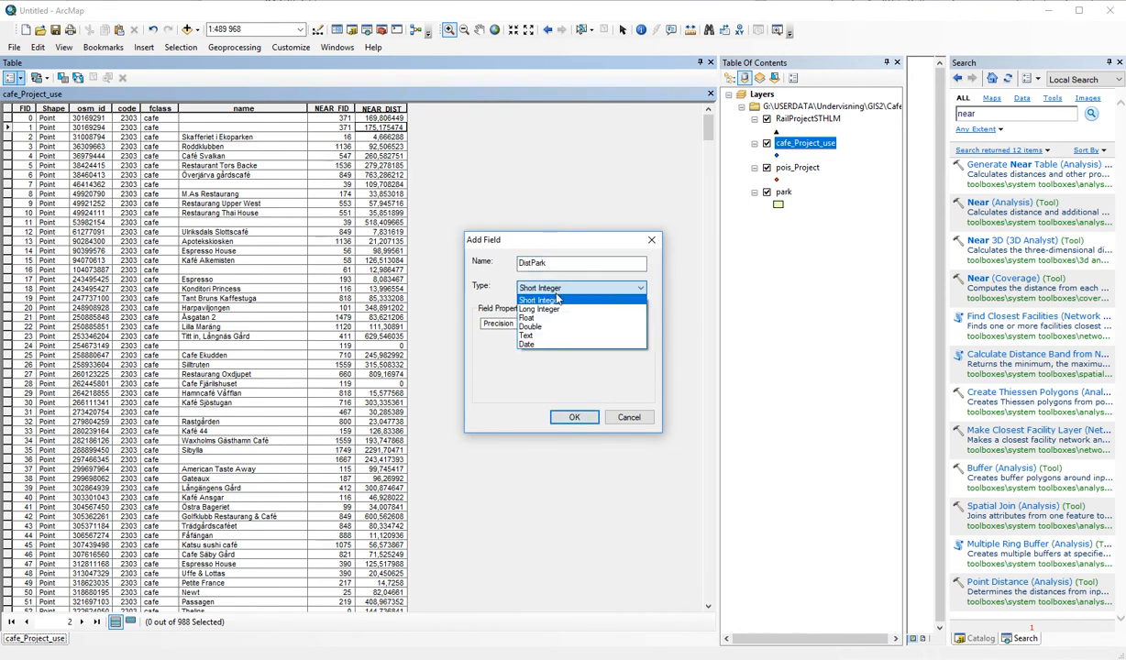
left_click(539, 308)
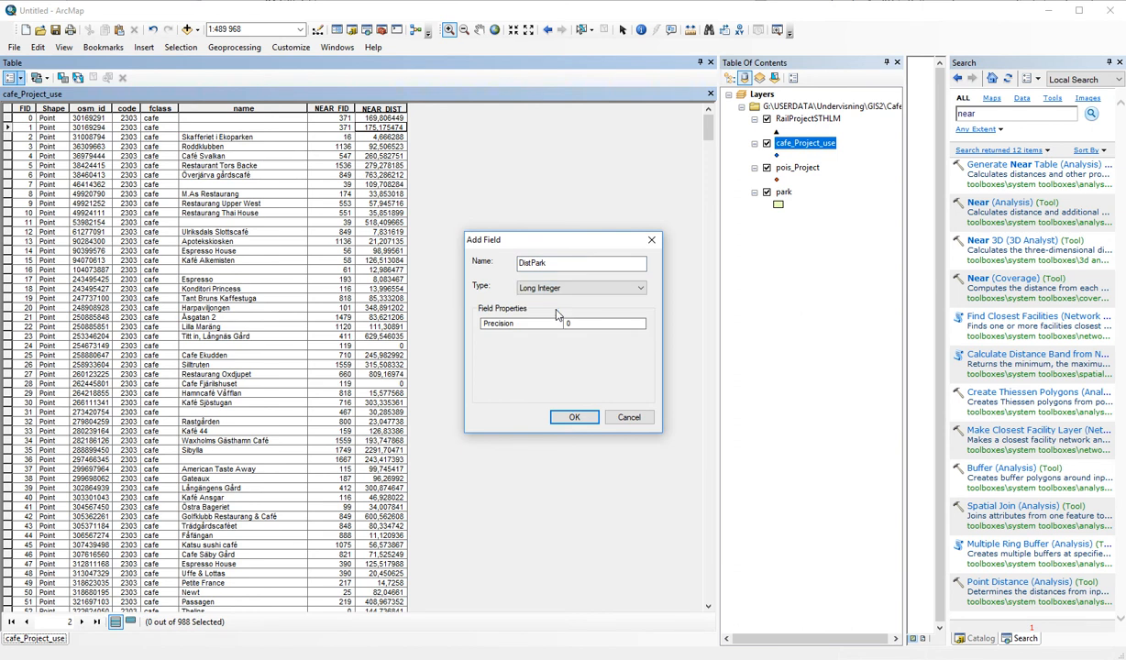
mouse_move(570, 415)
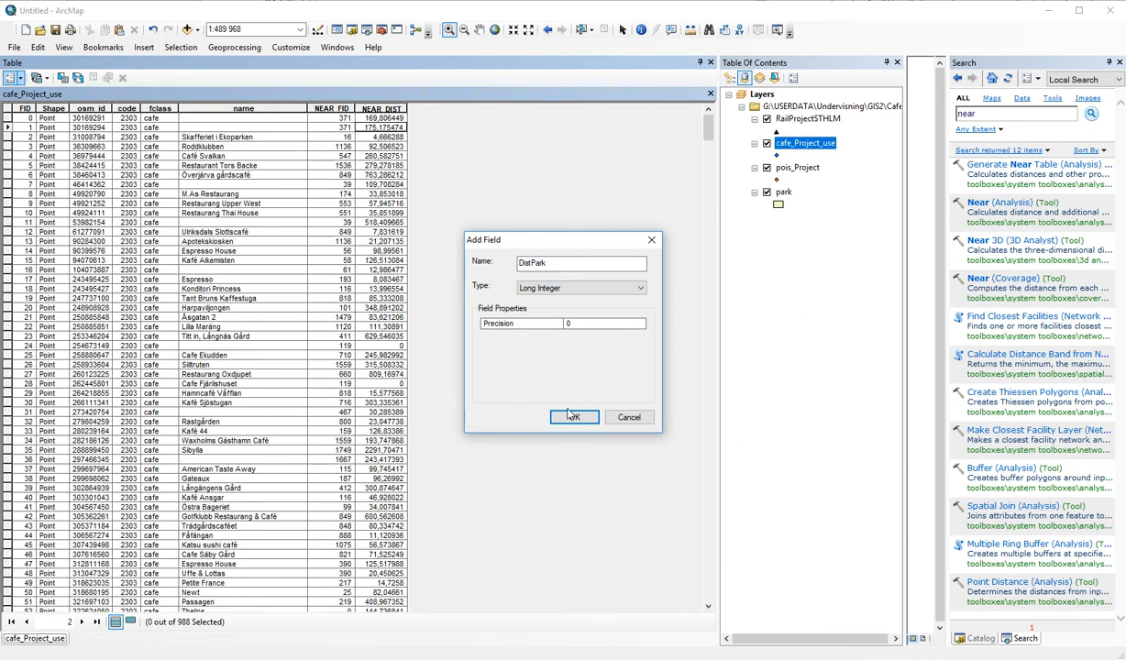
left_click(573, 417)
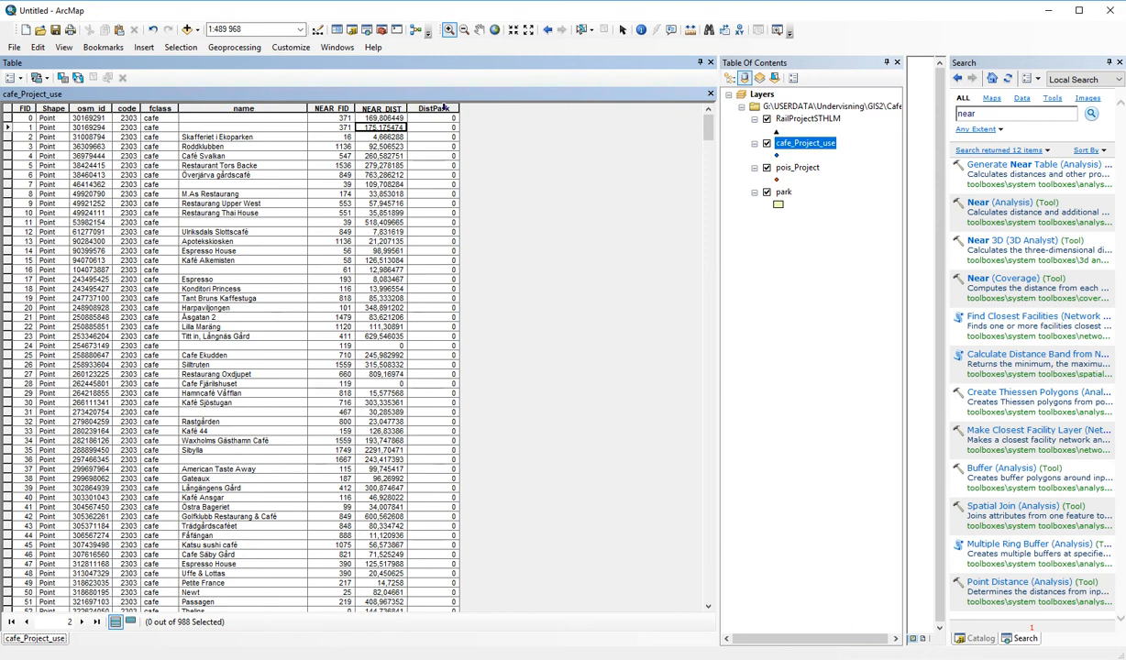
left_click(433, 107)
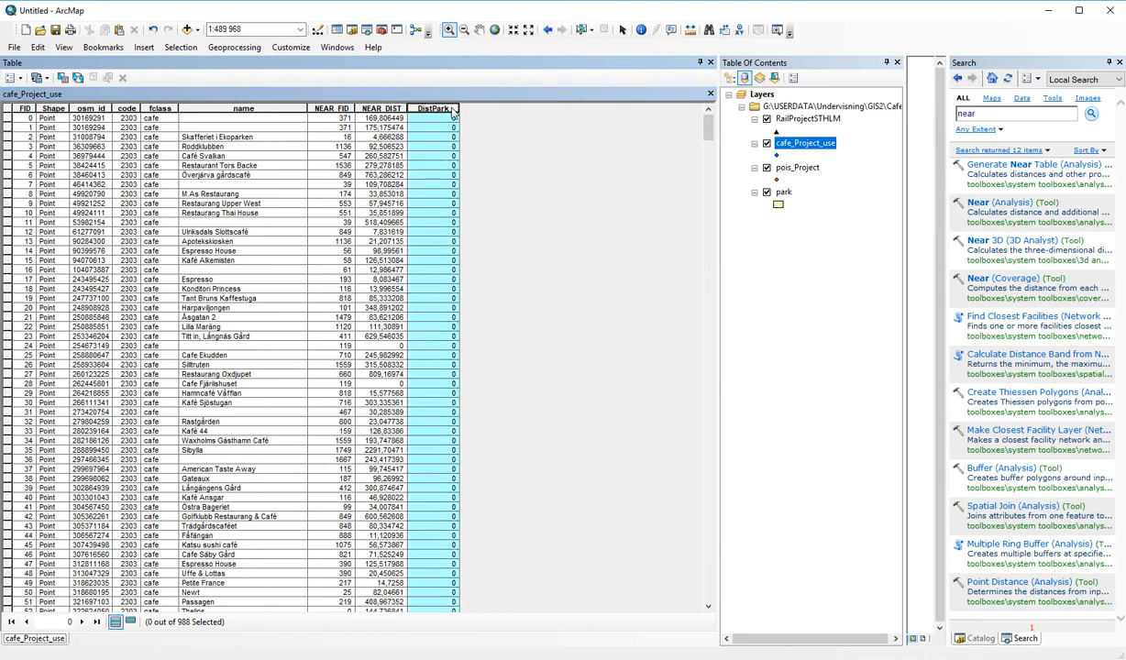
Calculate DistPark as [NEAR_DIST] with the Field Calculator
right_click(433, 109)
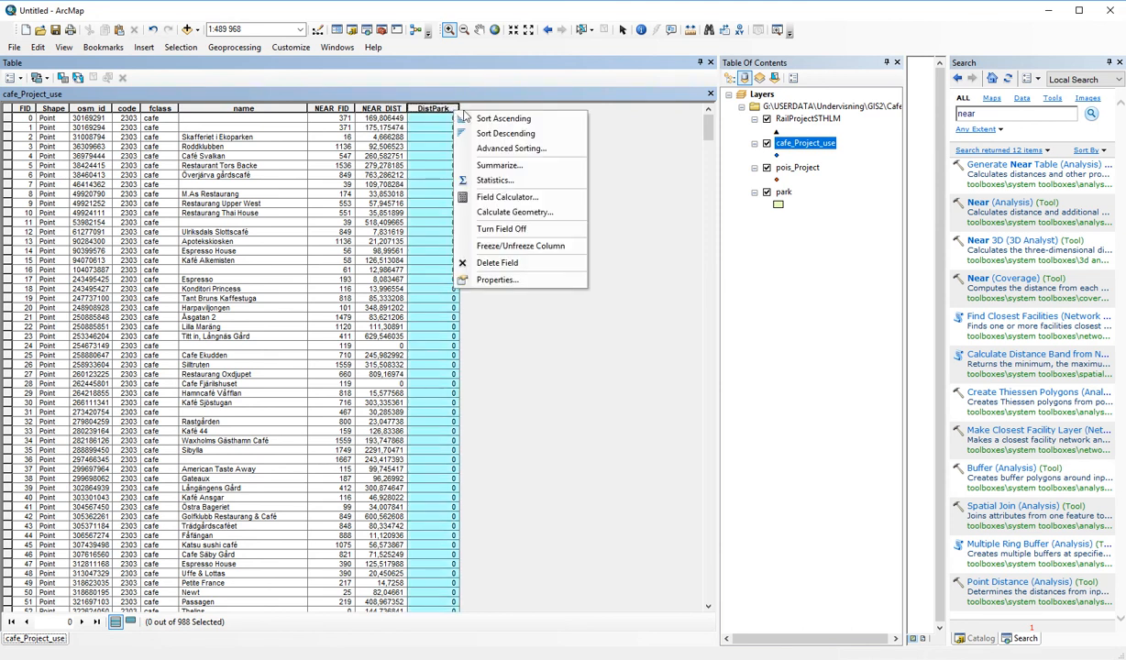
left_click(507, 197)
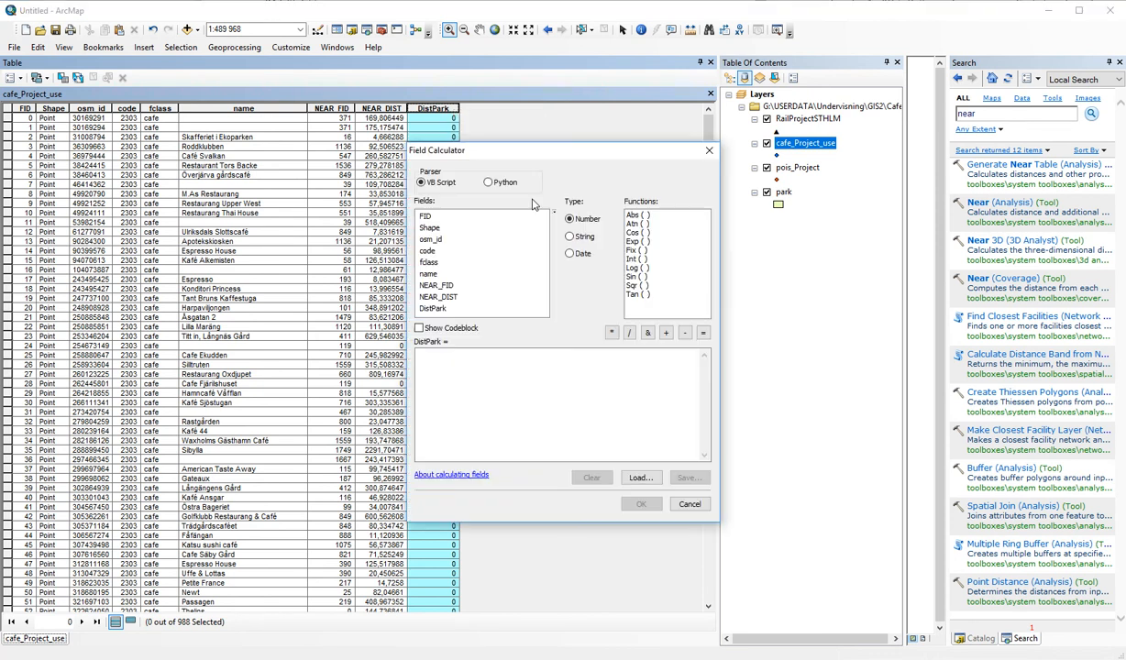
mouse_move(450, 303)
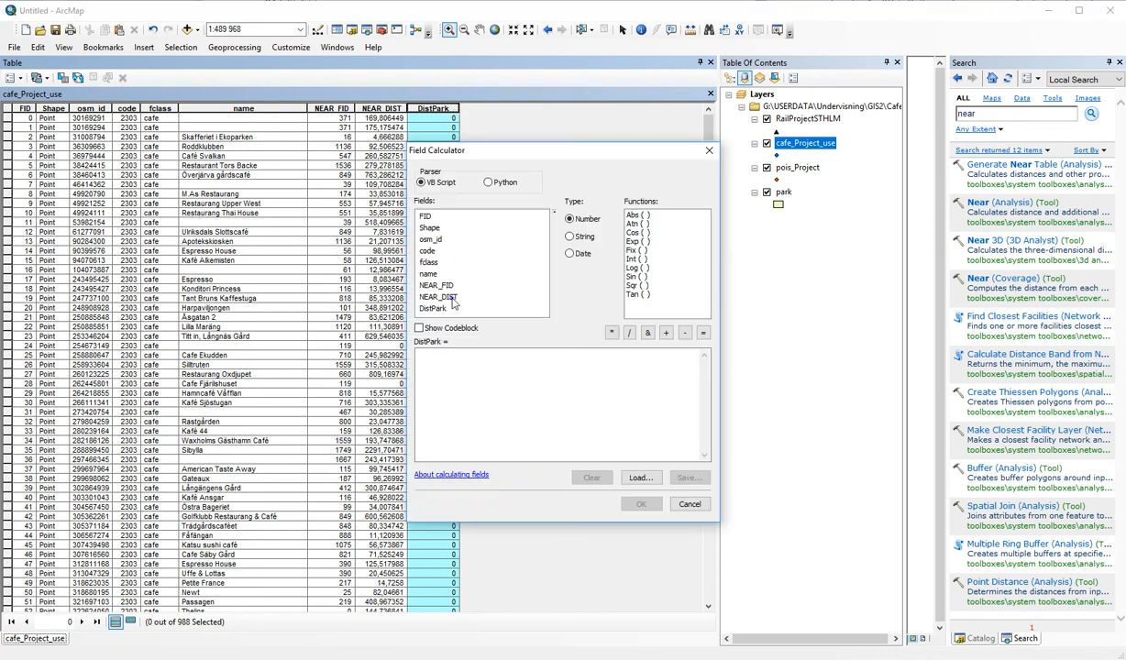
double_click(437, 297)
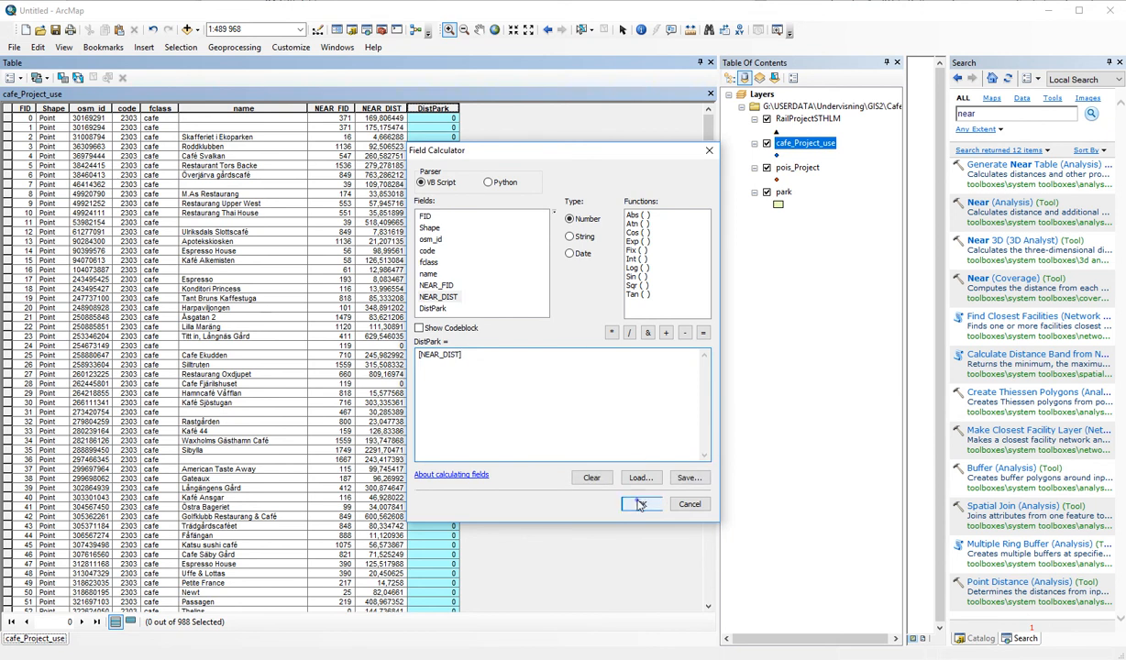
left_click(641, 504)
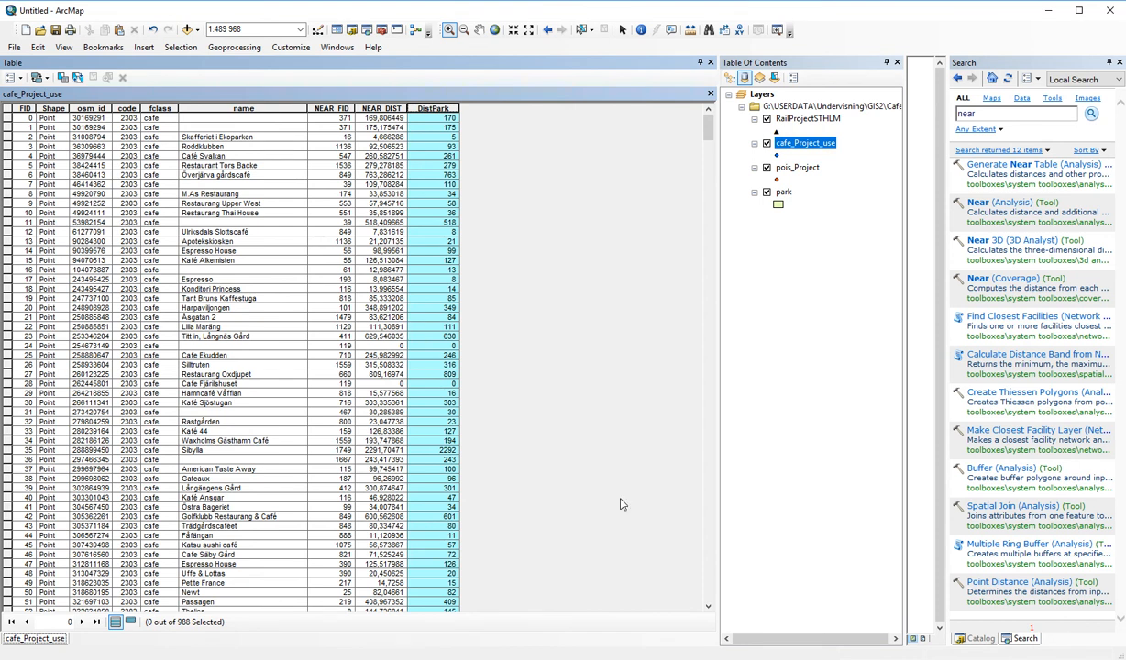
left_click(433, 108)
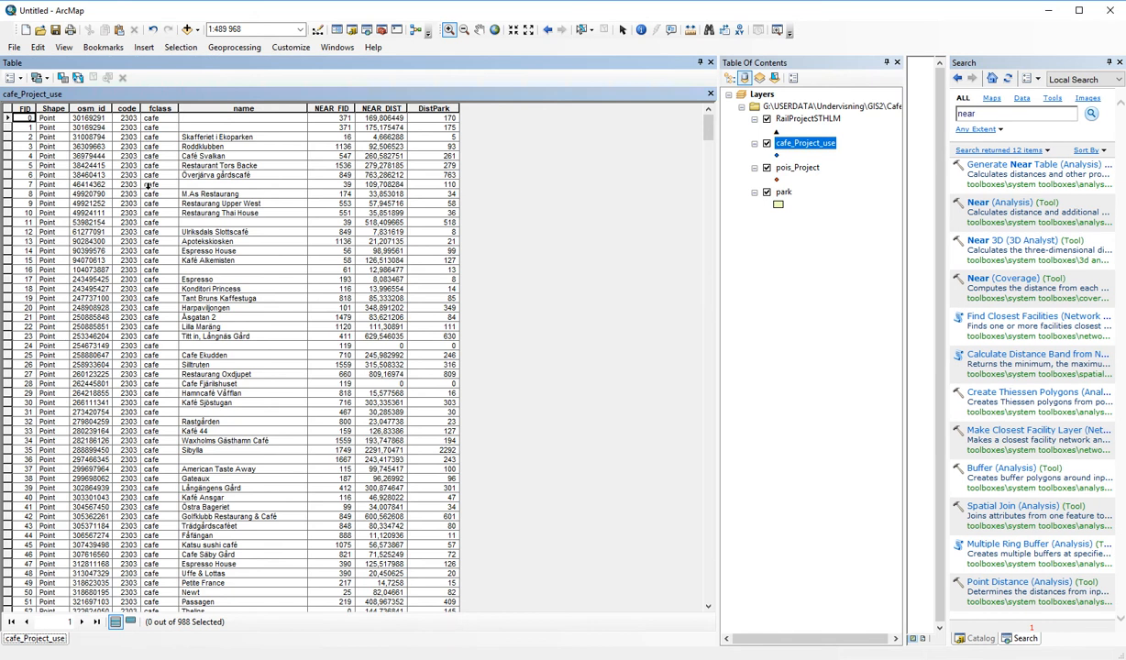
Delete the NEAR_DIST and NEAR_FID fields from the cafe table, confirming with Ja
left_click(380, 107)
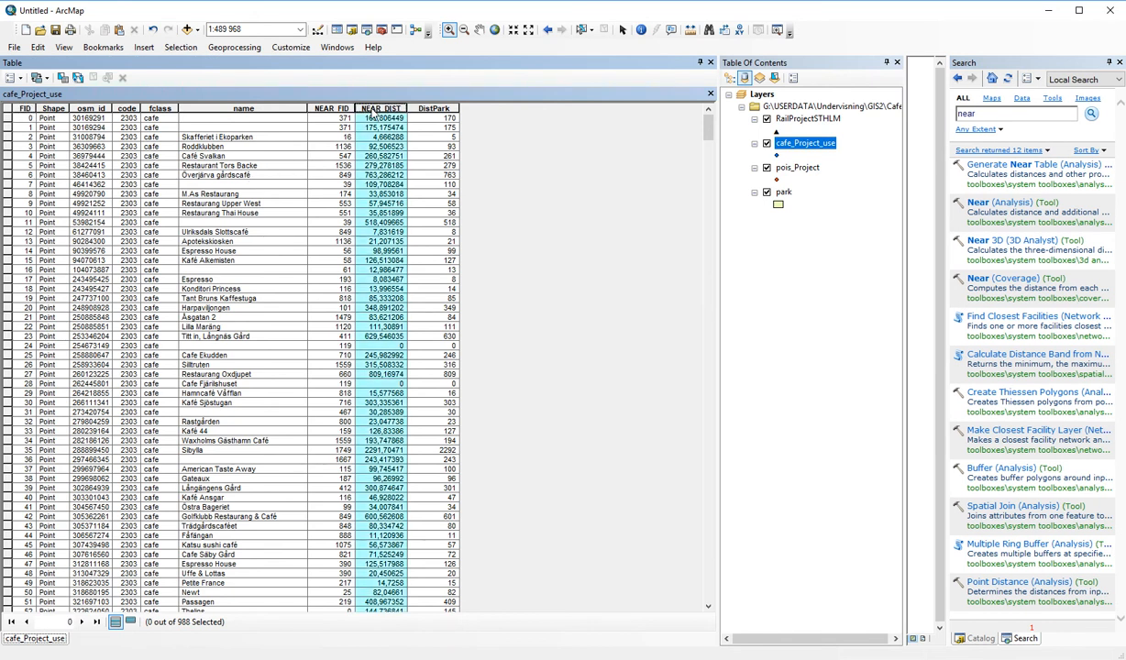
right_click(381, 107)
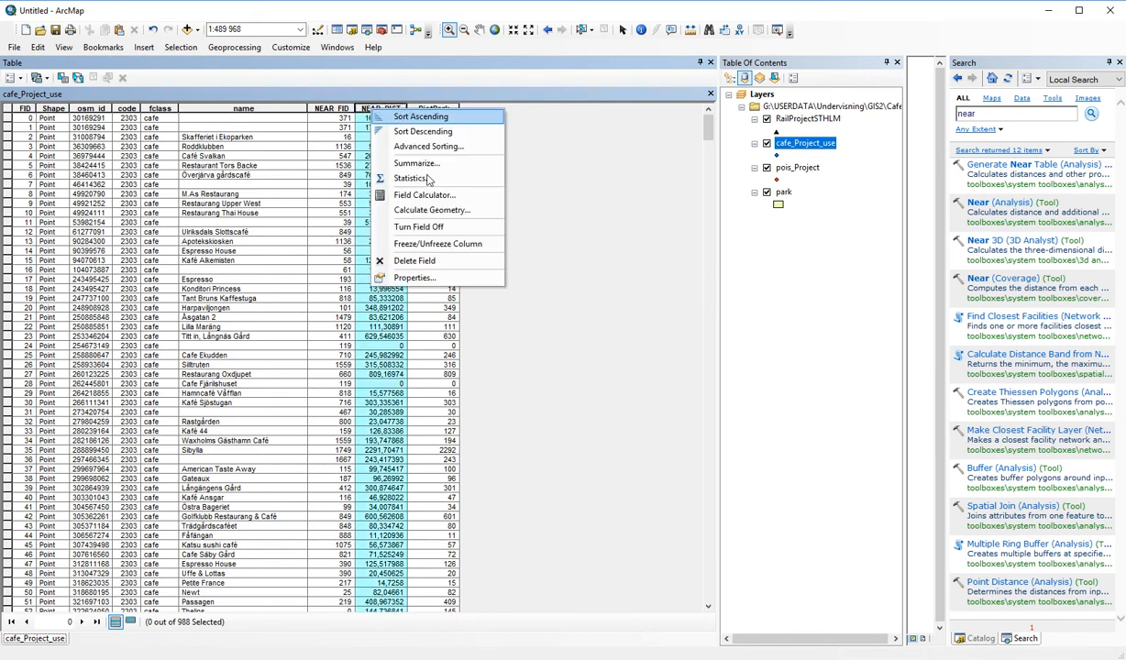
left_click(414, 261)
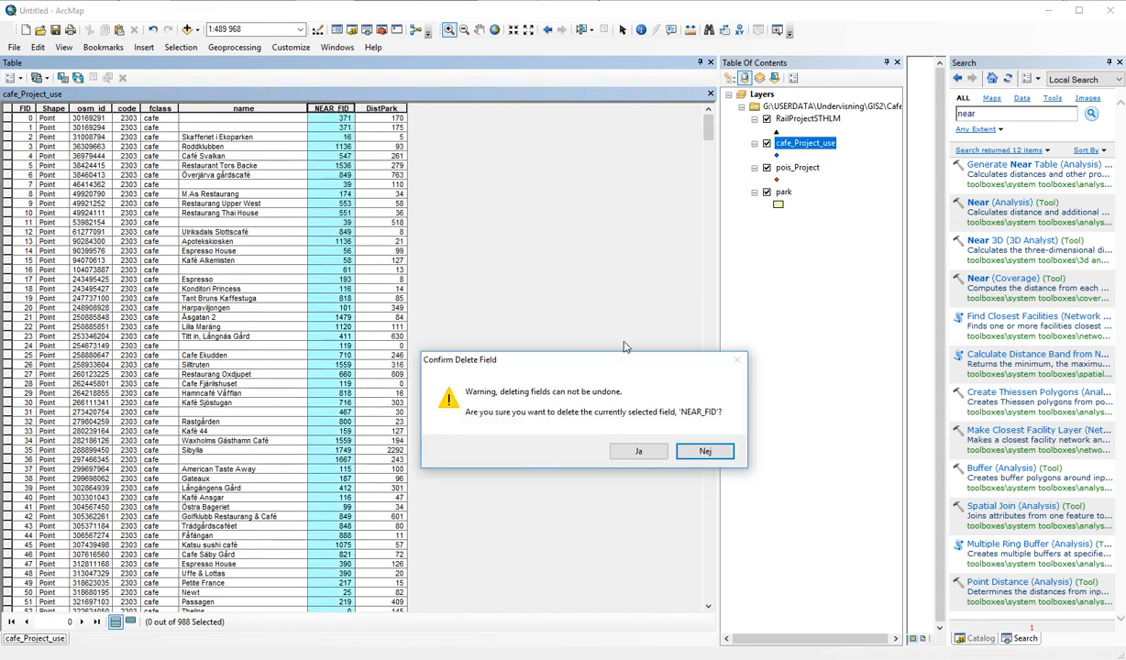
left_click(638, 450)
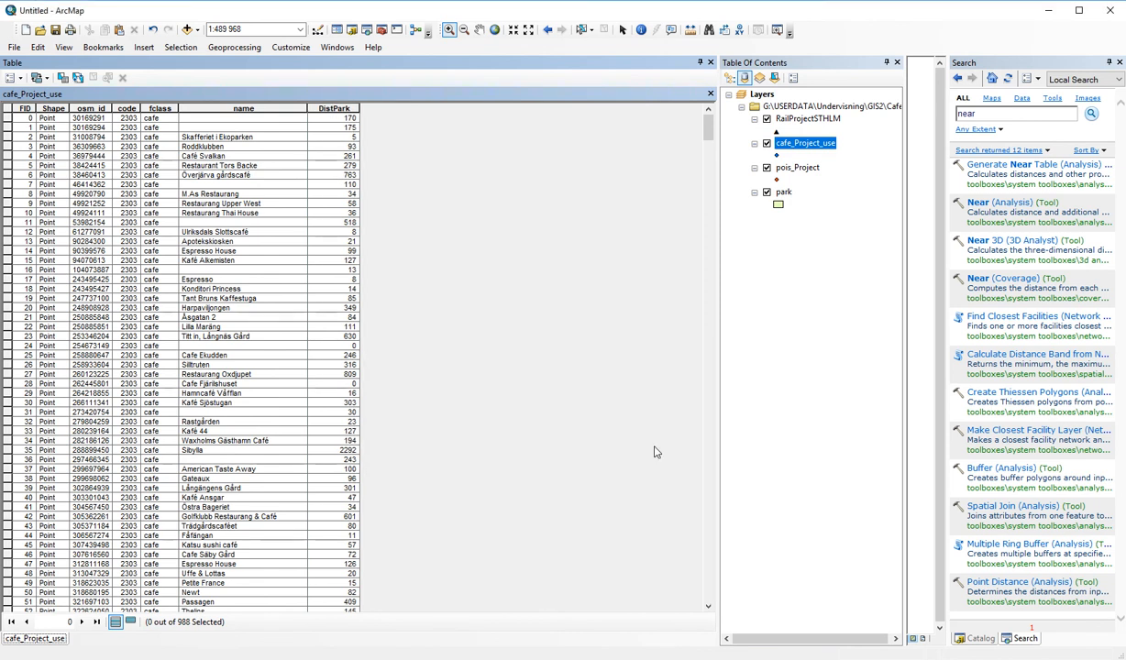
mouse_move(715, 145)
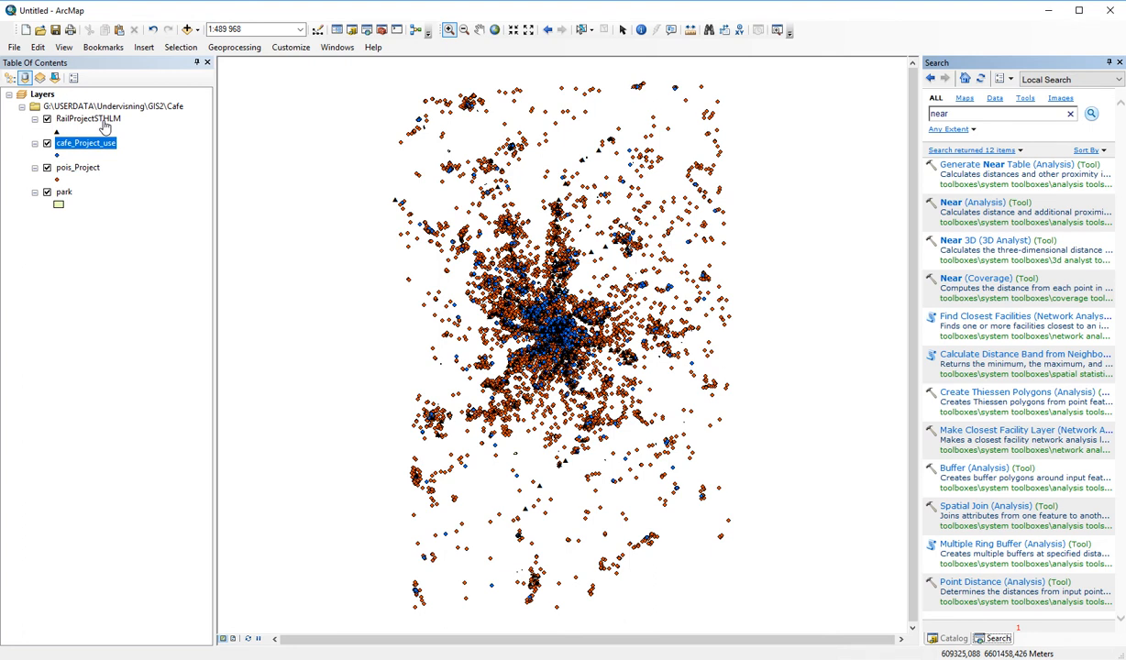
mouse_move(478, 131)
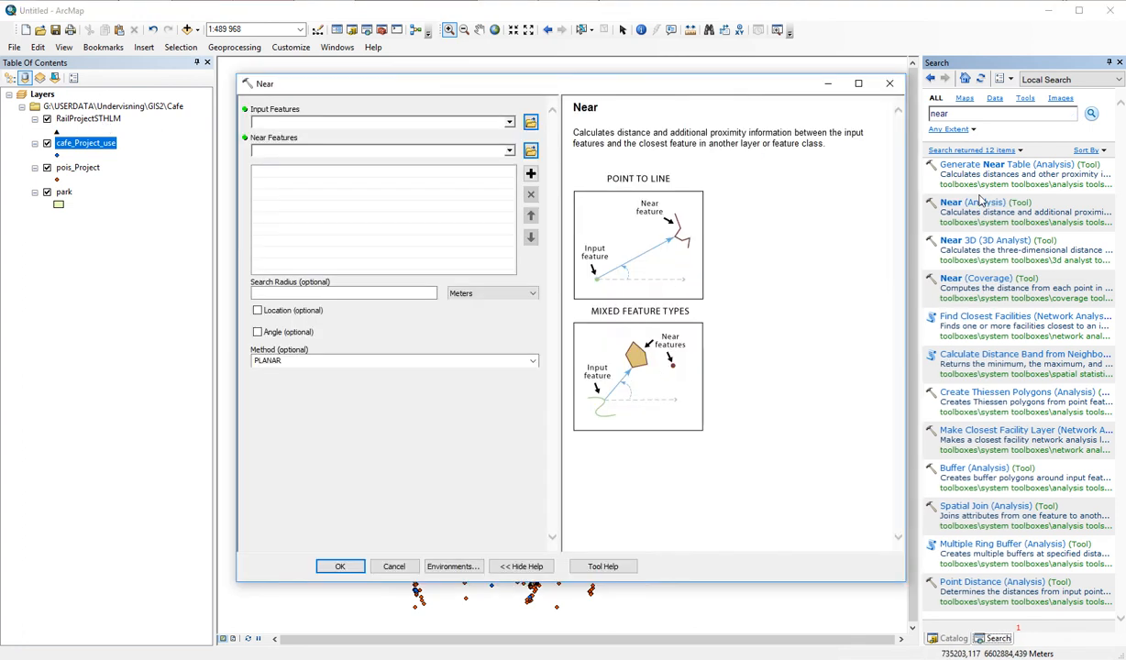
Run Near again with cafe_Project_use as input and the station layer as near features
left_click(510, 122)
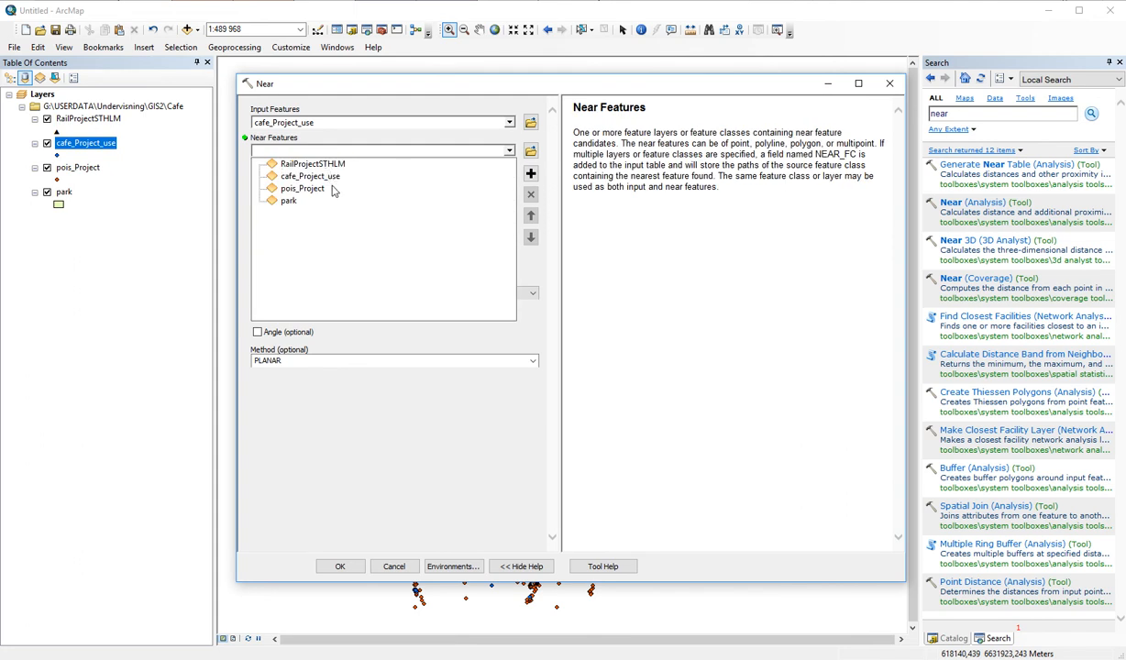
left_click(340, 566)
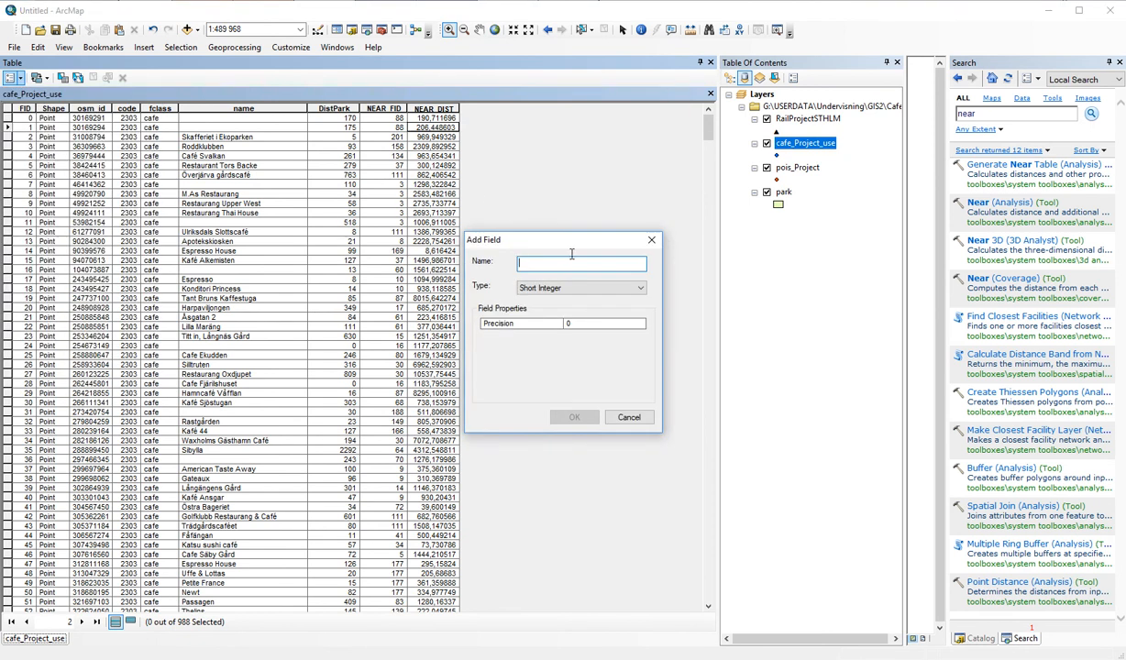
Add a Double field named DistStation, accepting its shortening to DistStatio
type("Dist")
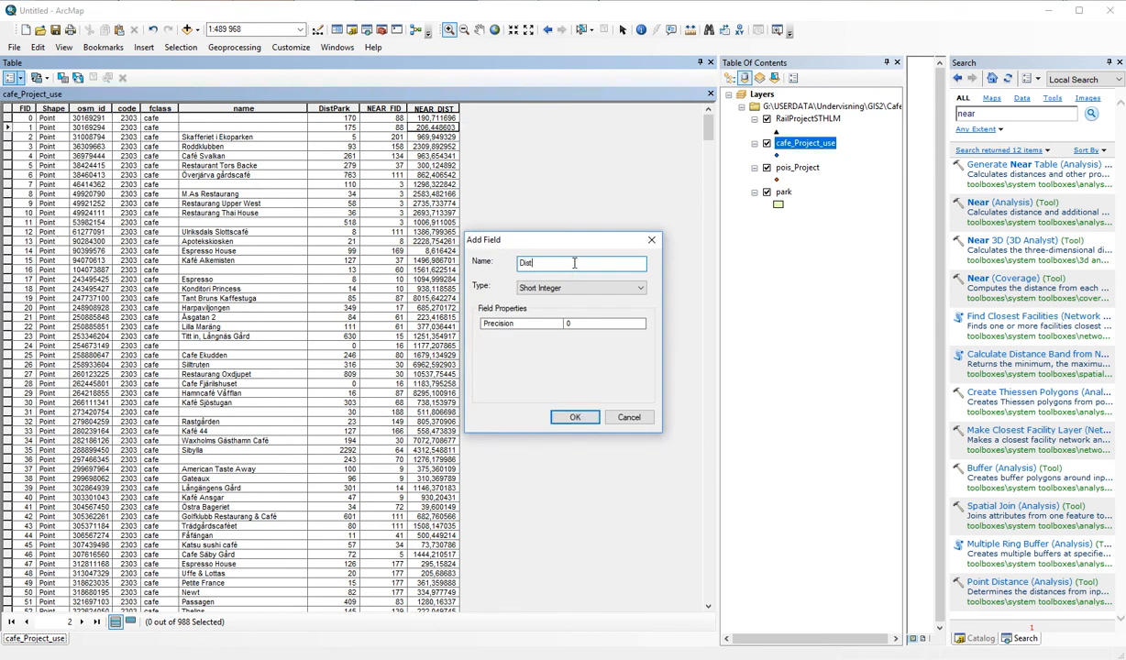
type("Station")
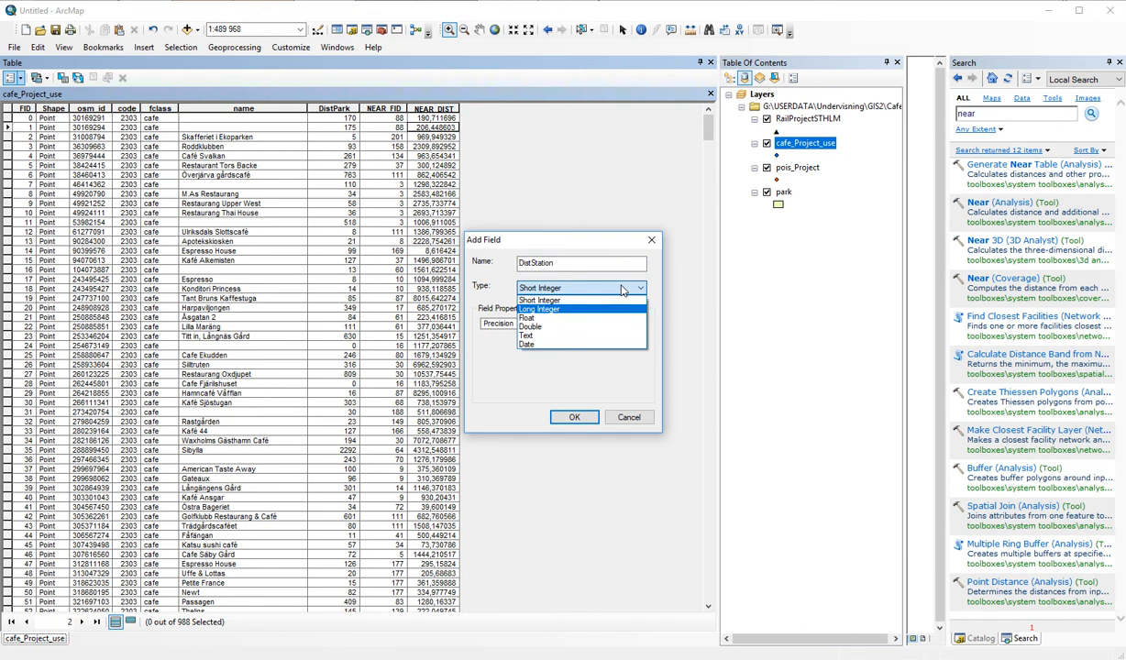
mouse_move(570, 333)
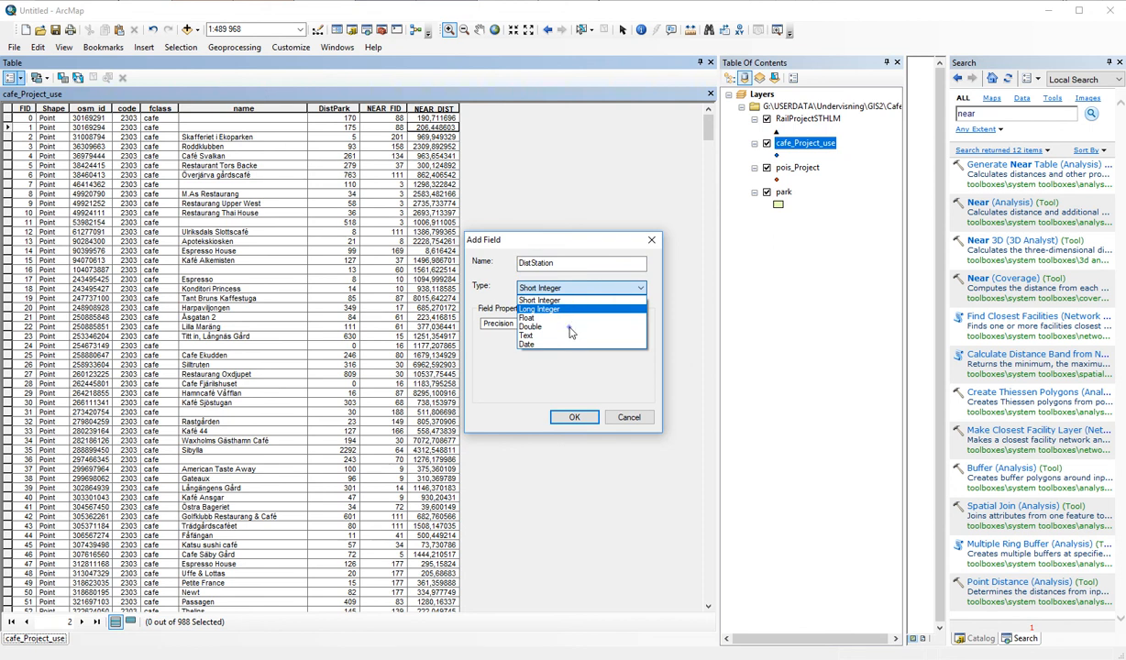
left_click(531, 327)
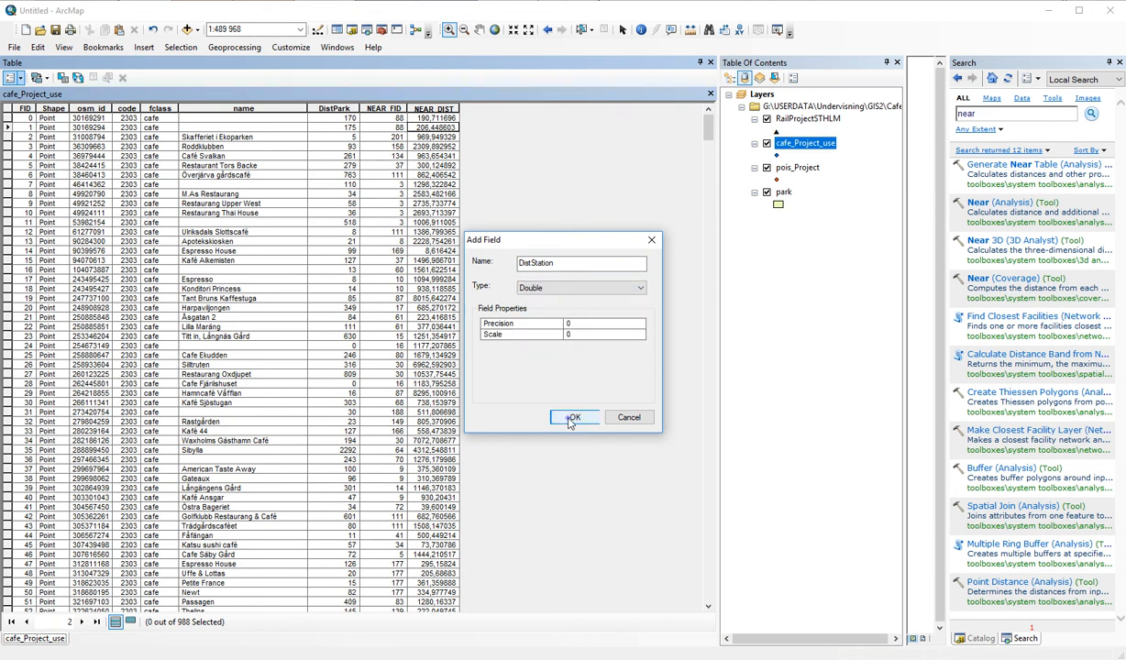
left_click(574, 419)
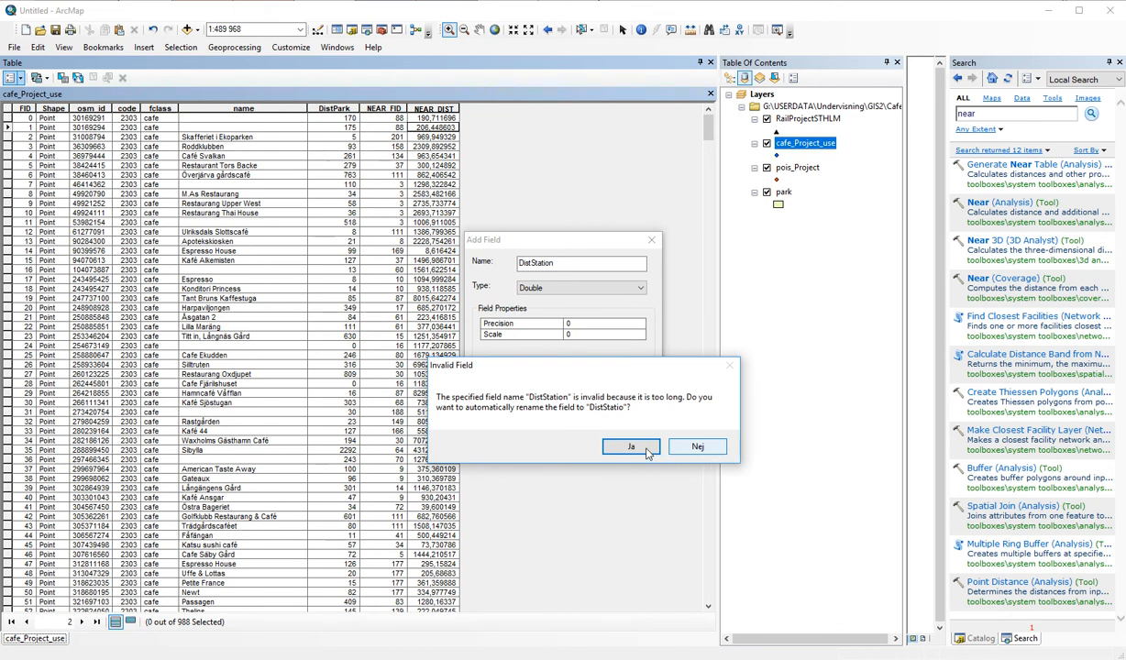
left_click(630, 447)
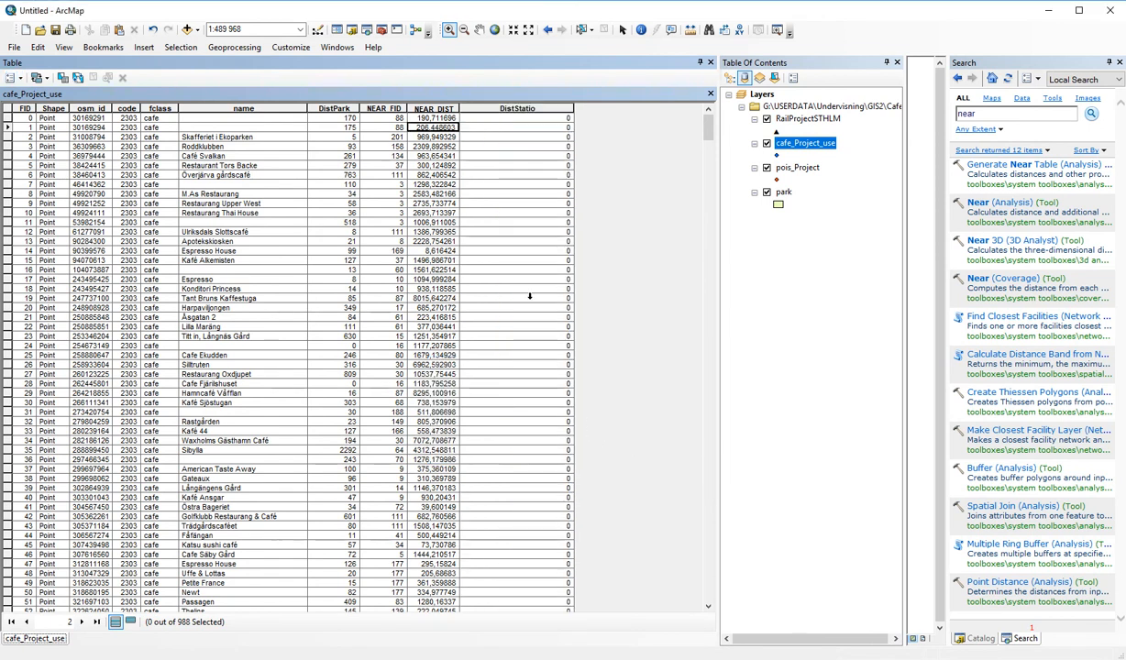
Calculate DistStatio as [NEAR_DIST] with the Field Calculator
right_click(518, 108)
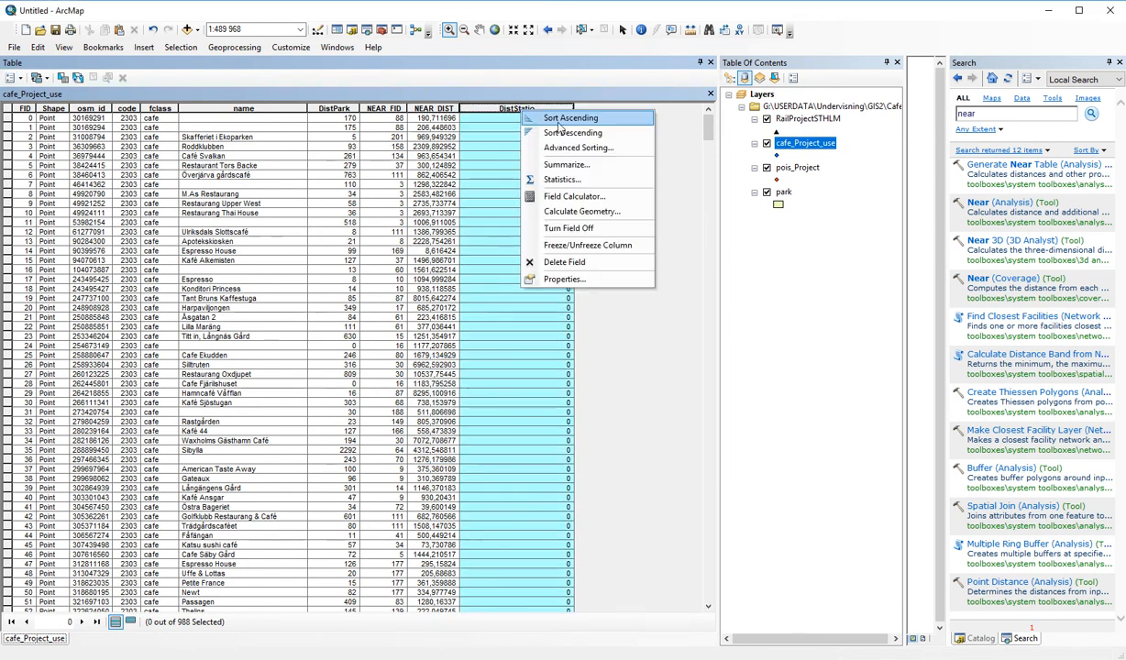
left_click(574, 196)
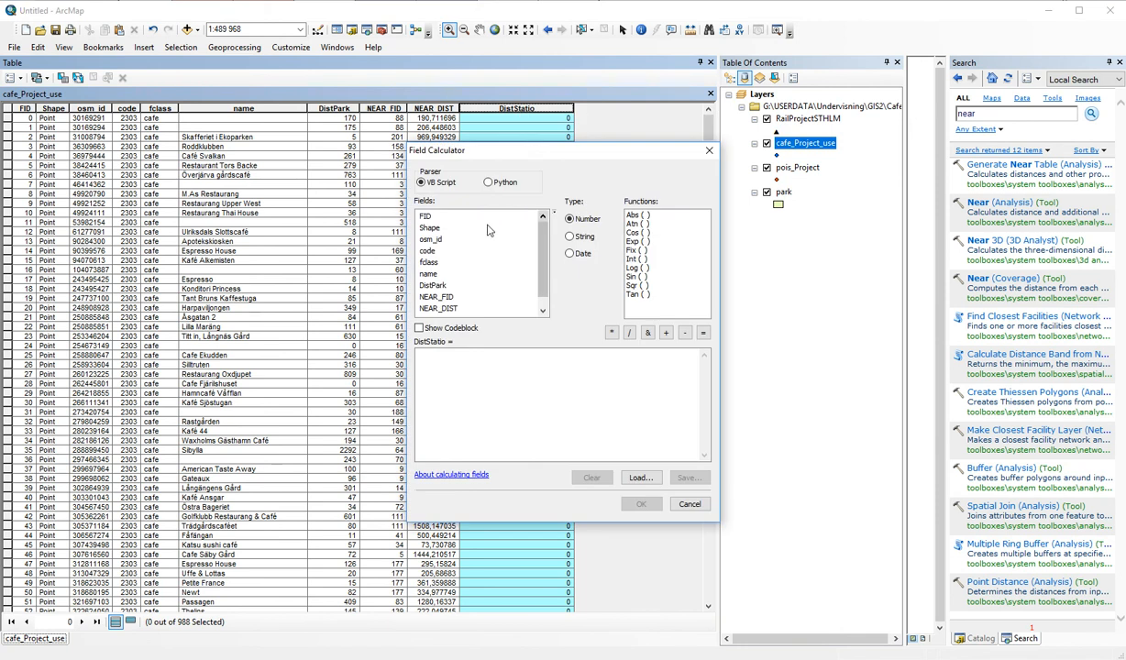
scroll("down", 3)
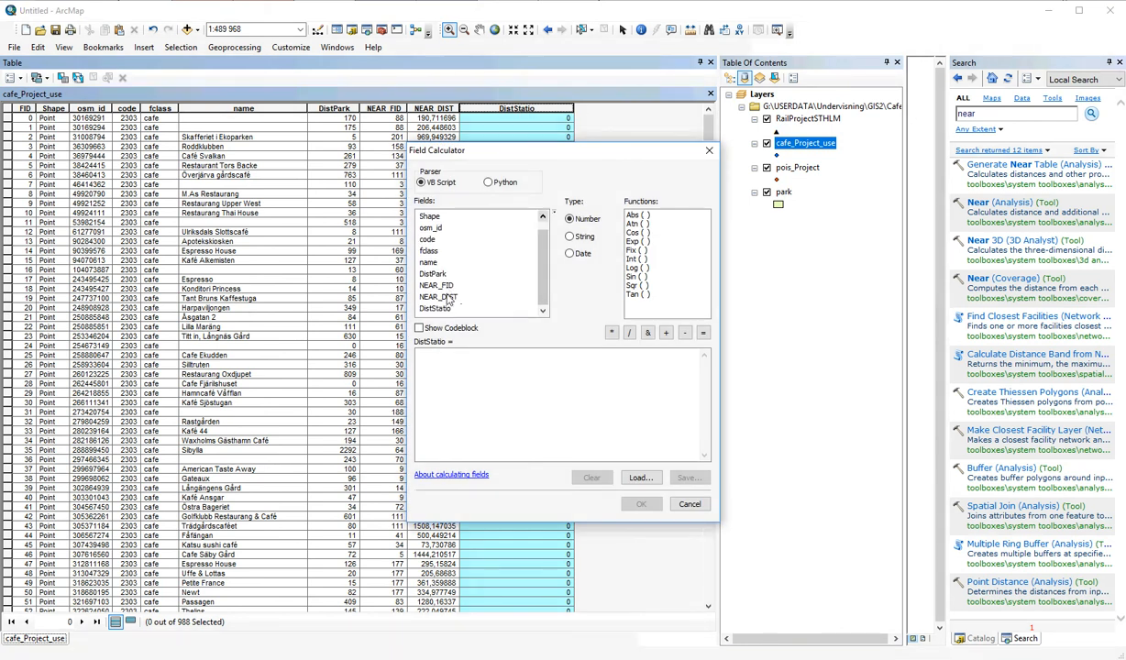
double_click(439, 297)
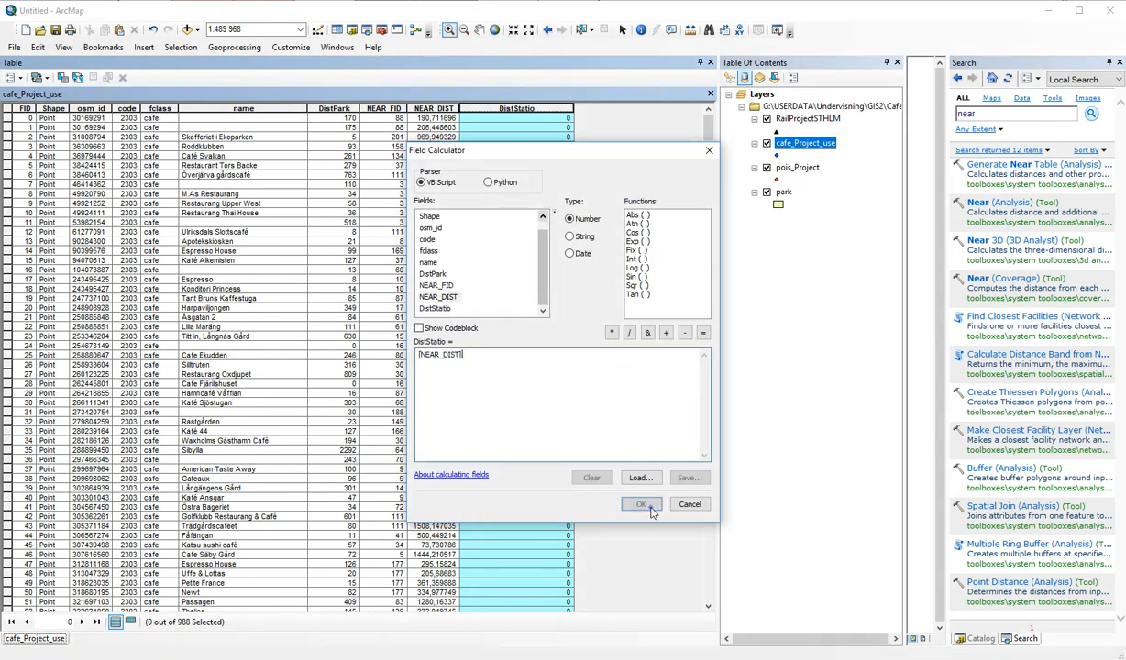
left_click(642, 504)
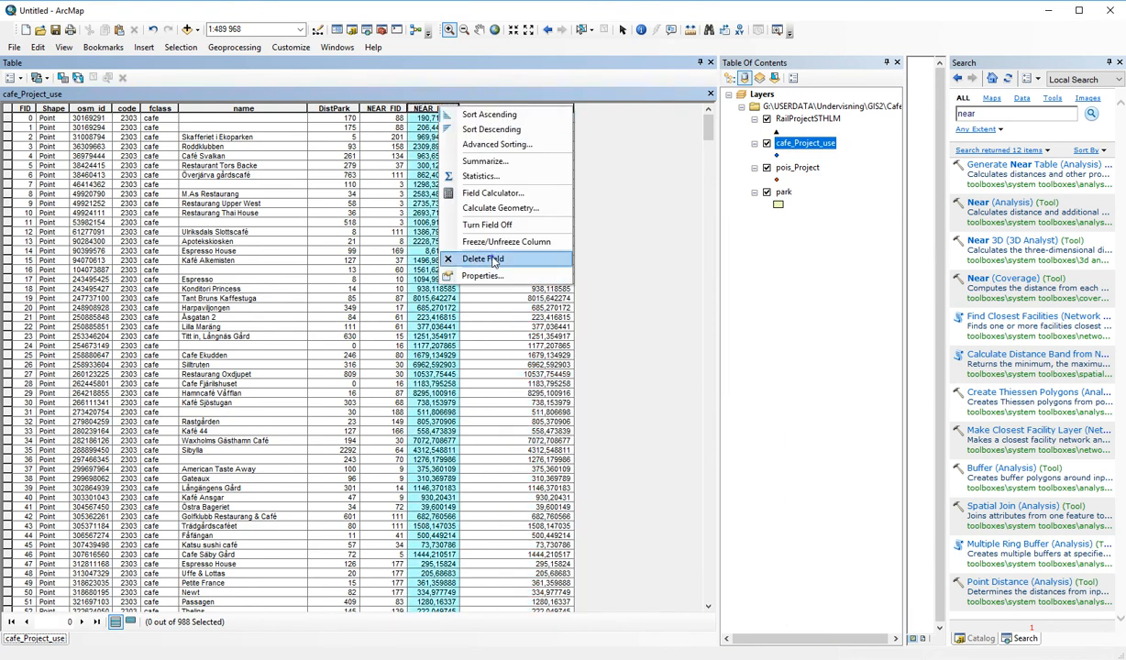
Delete the NEAR_DIST and NEAR_FID fields from the cafe attribute table
left_click(486, 258)
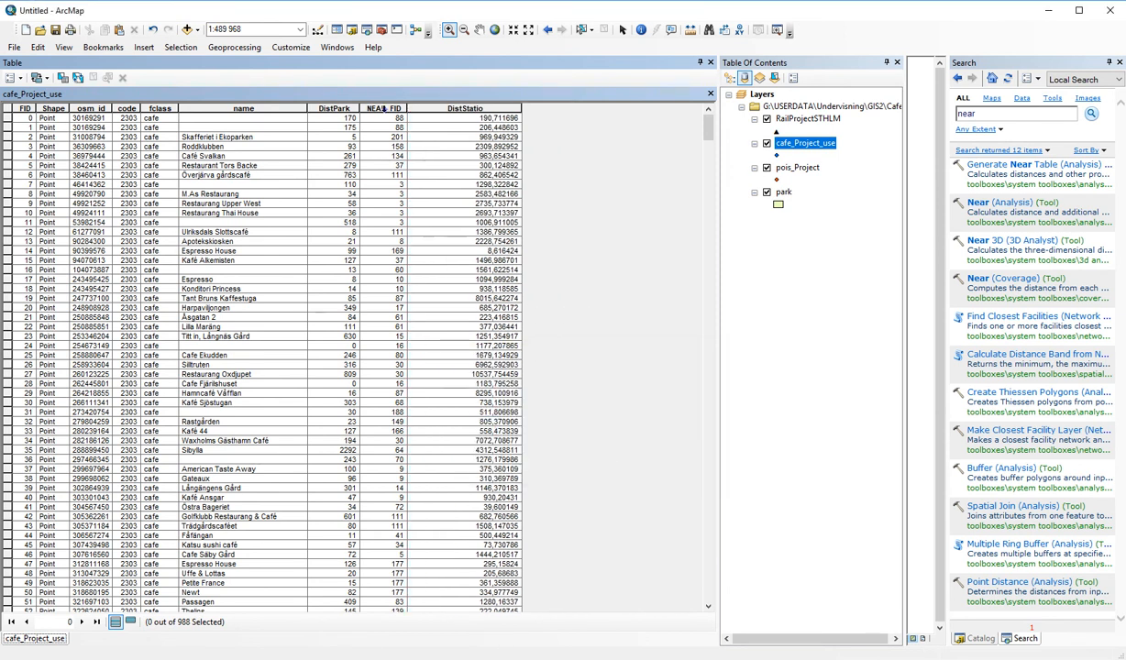
right_click(382, 108)
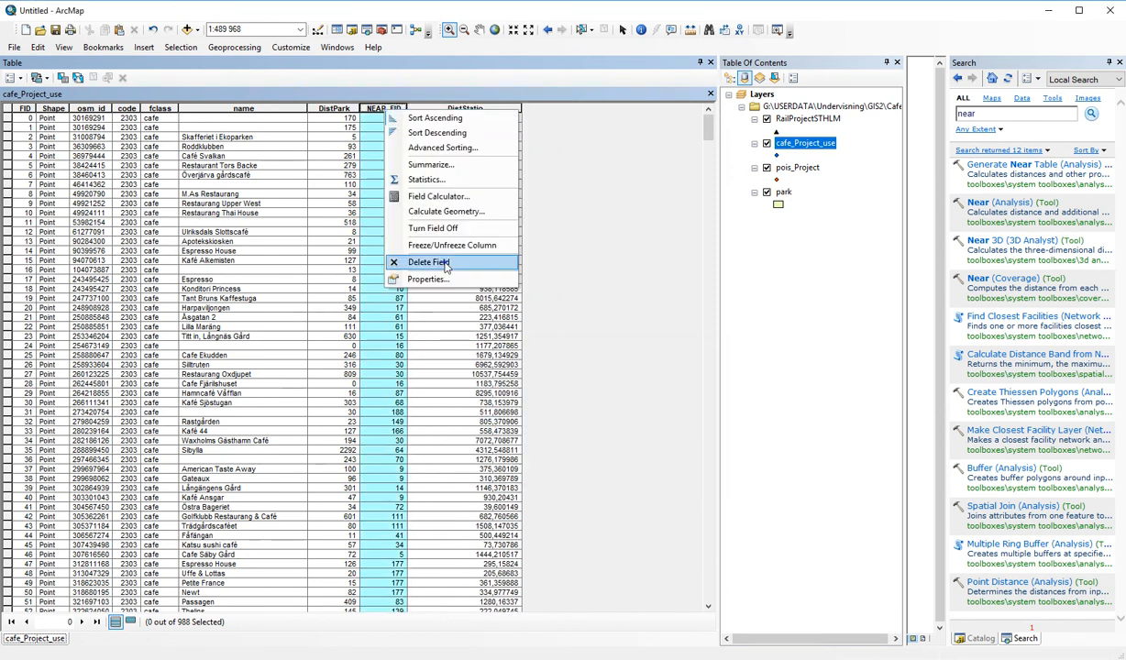
left_click(427, 263)
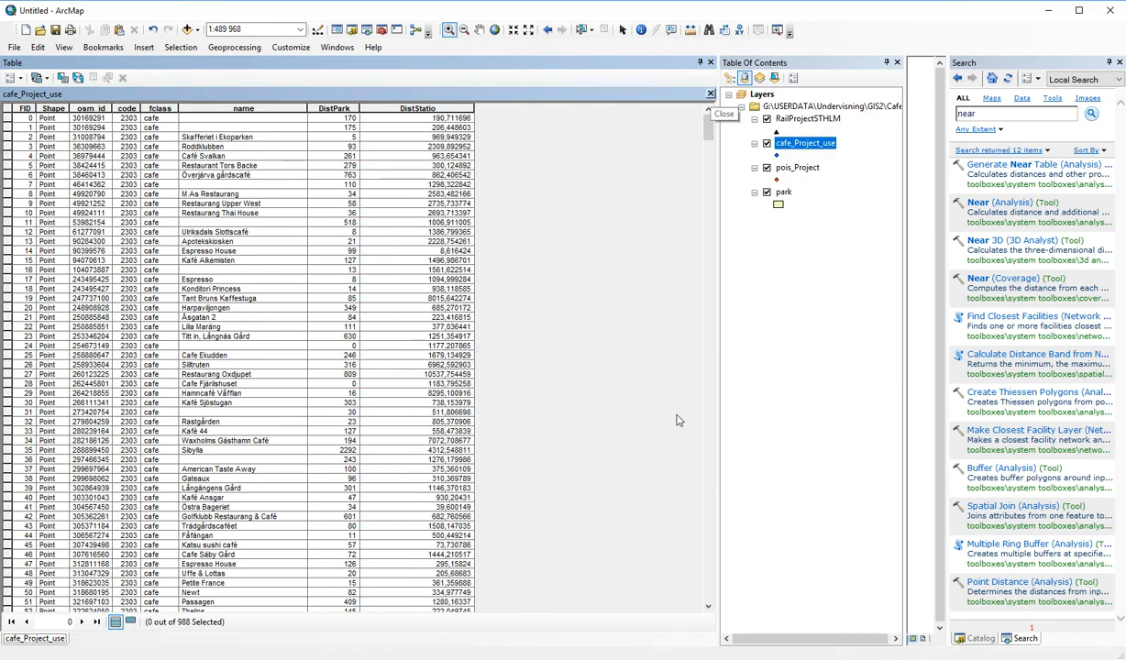